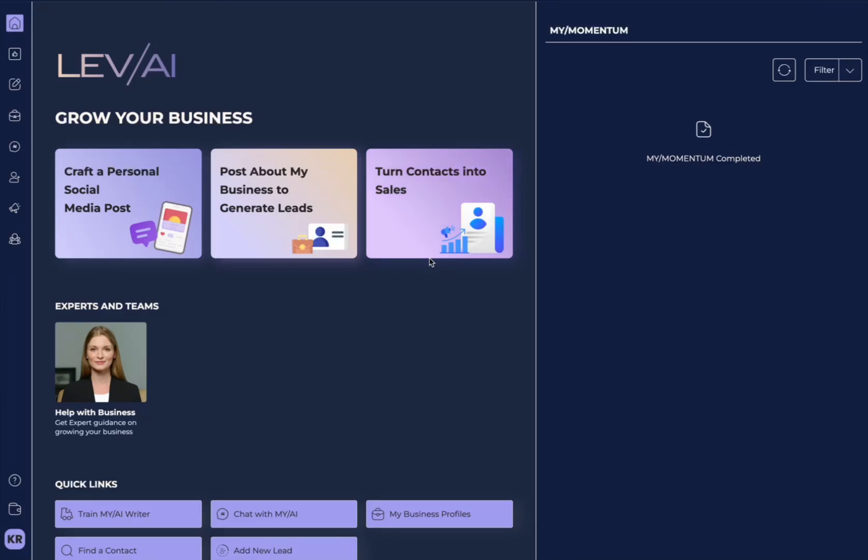
mouse_move(425, 270)
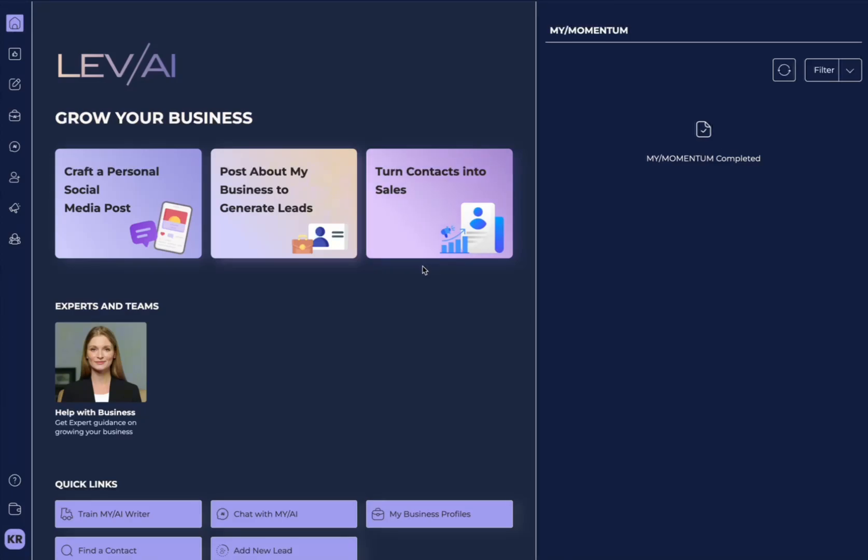
mouse_move(118, 247)
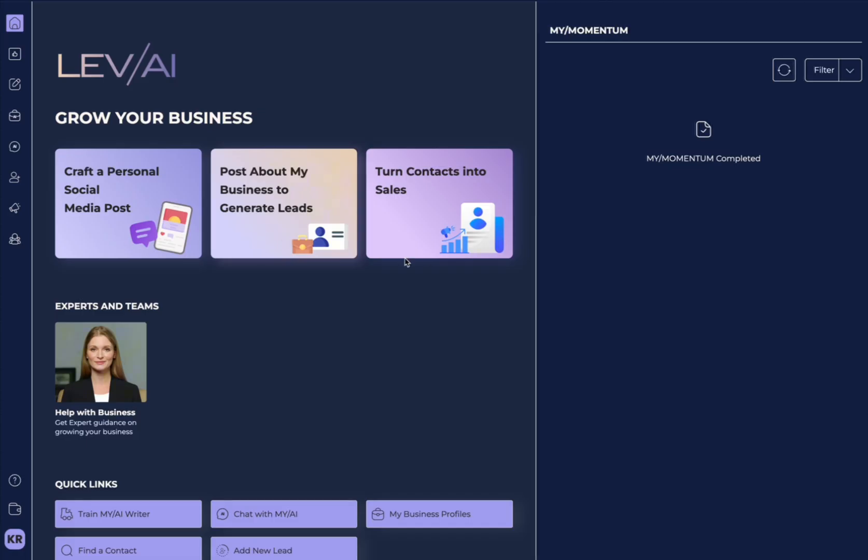
mouse_move(138, 251)
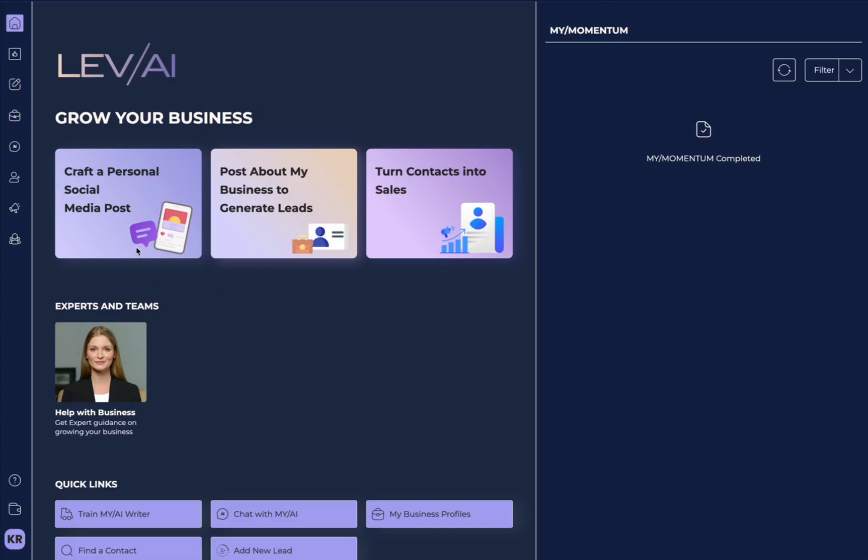
mouse_move(82, 239)
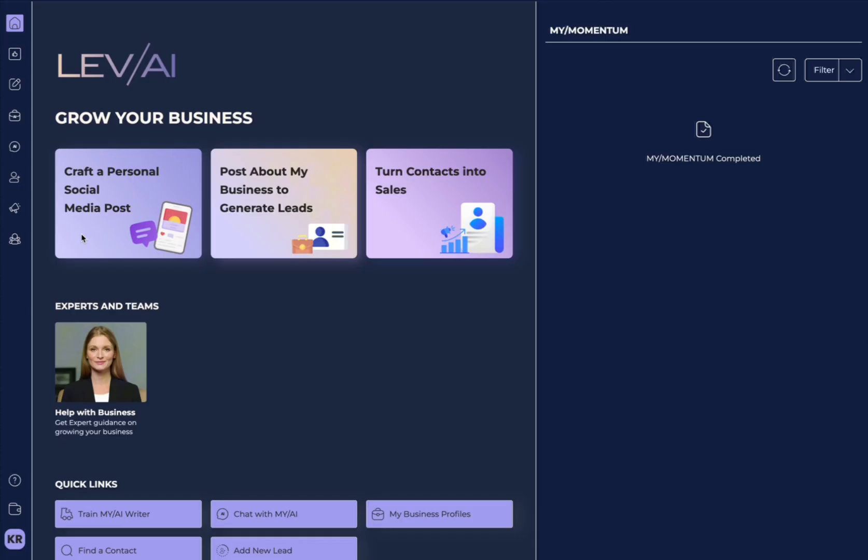
mouse_move(93, 208)
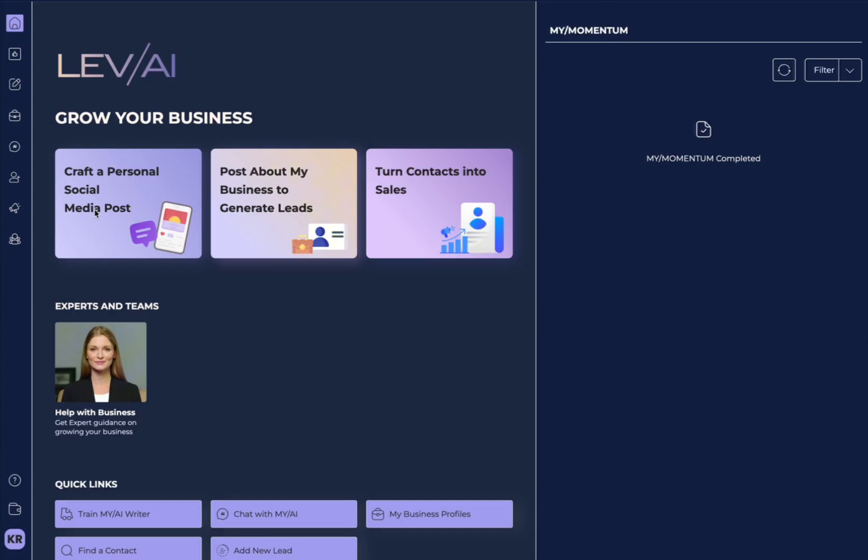
mouse_move(242, 211)
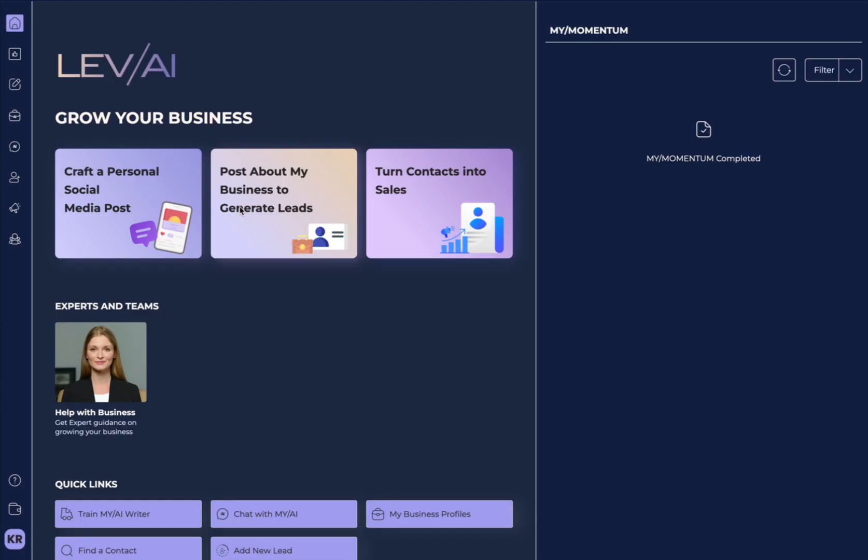
mouse_move(401, 195)
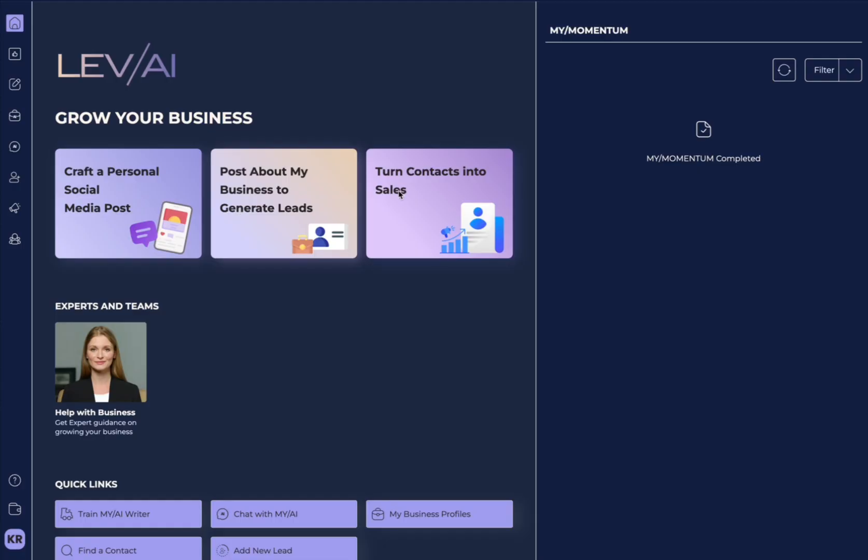
mouse_move(401, 209)
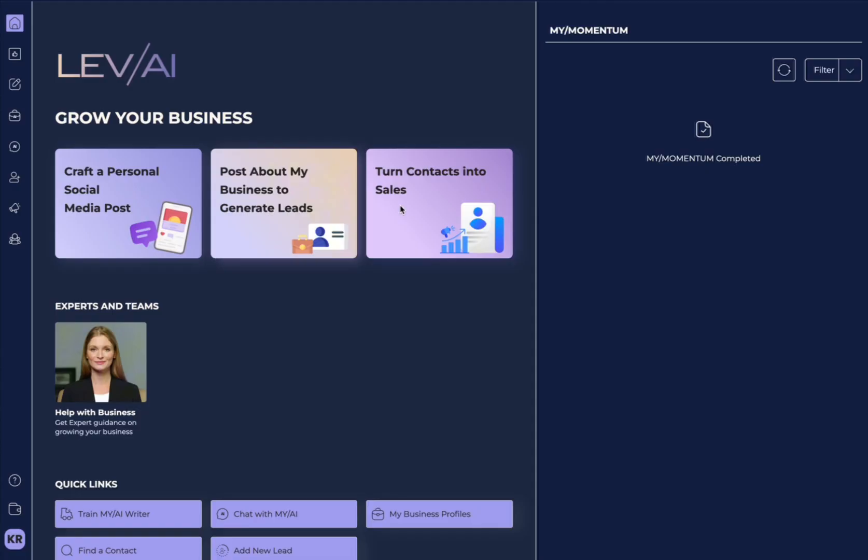
mouse_move(396, 214)
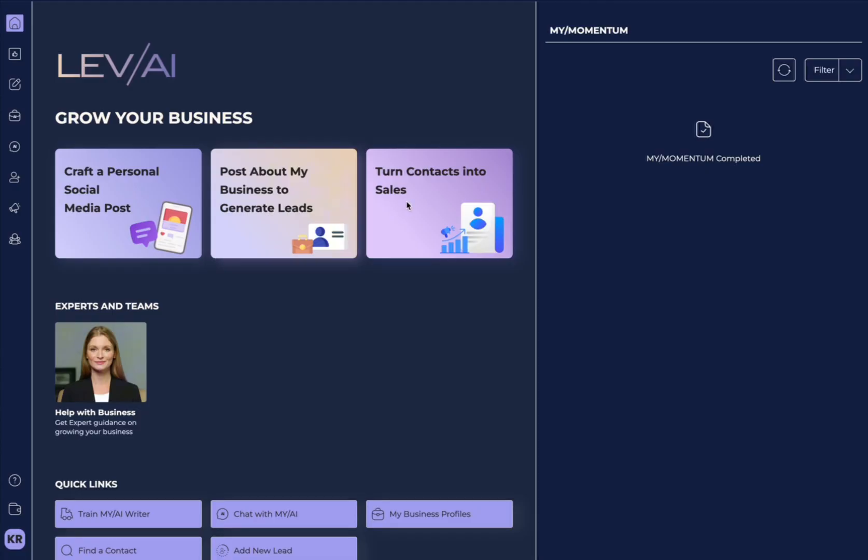
mouse_move(102, 362)
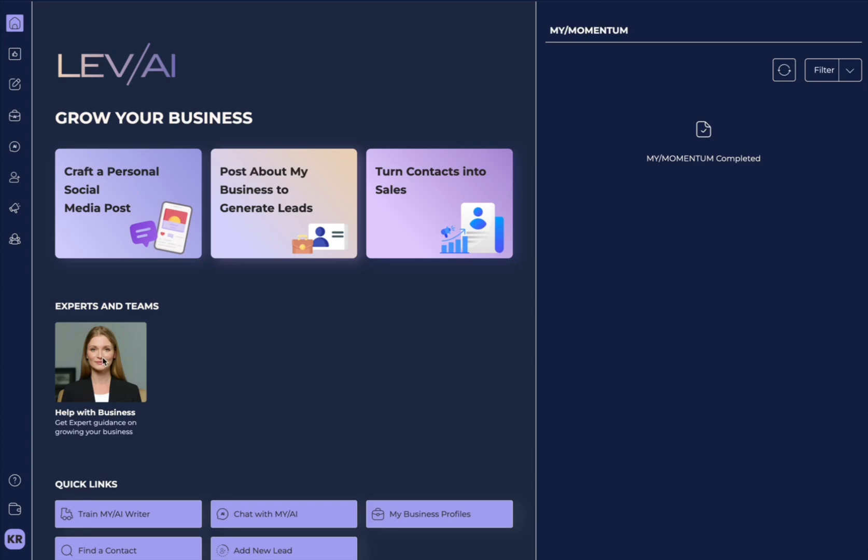
mouse_move(192, 364)
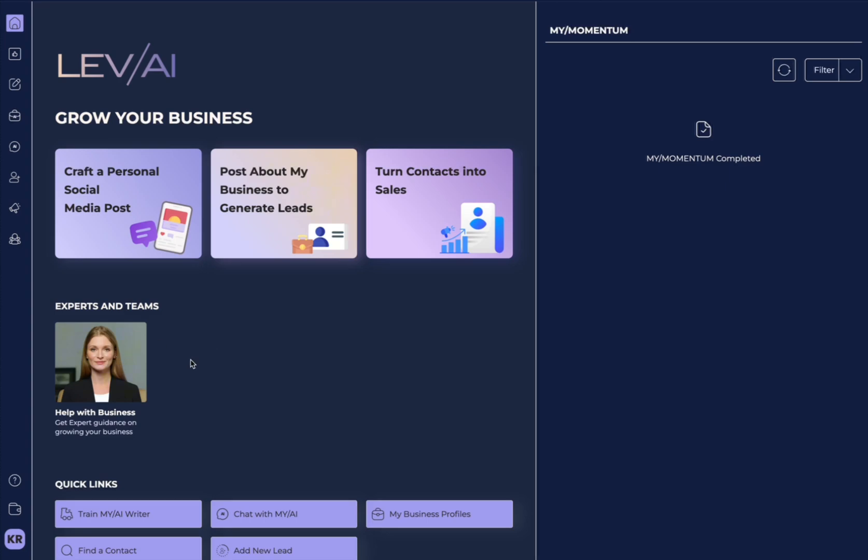
mouse_move(407, 420)
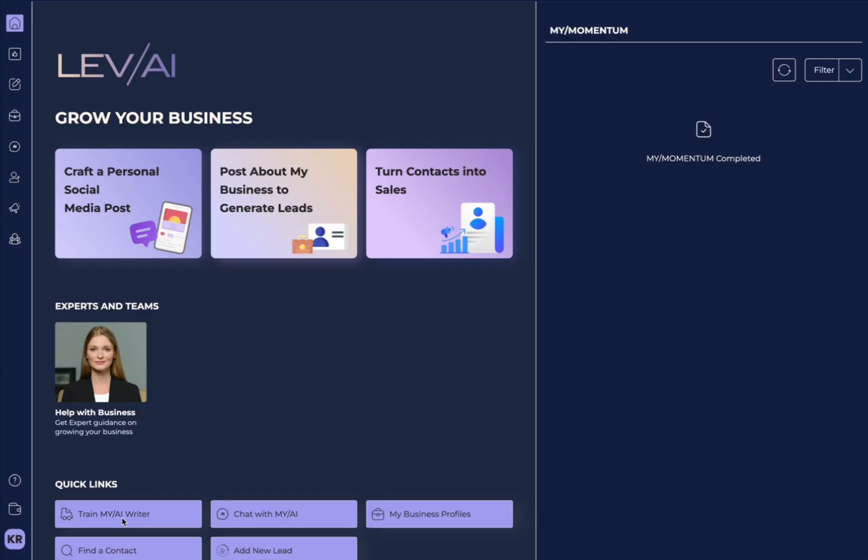
mouse_move(260, 523)
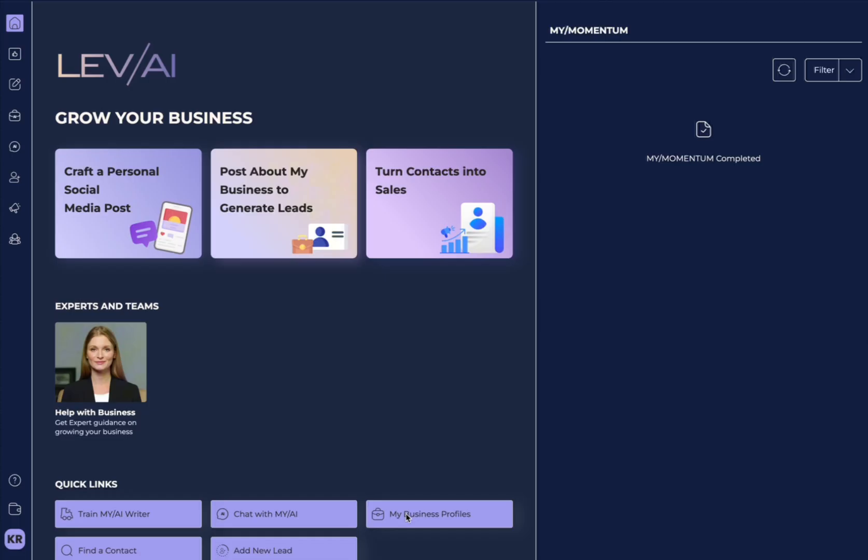
mouse_move(140, 547)
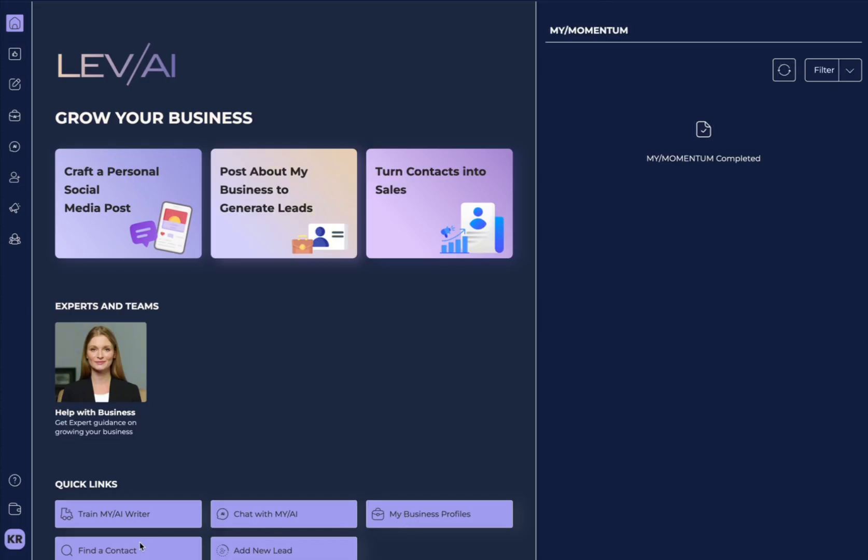
mouse_move(249, 553)
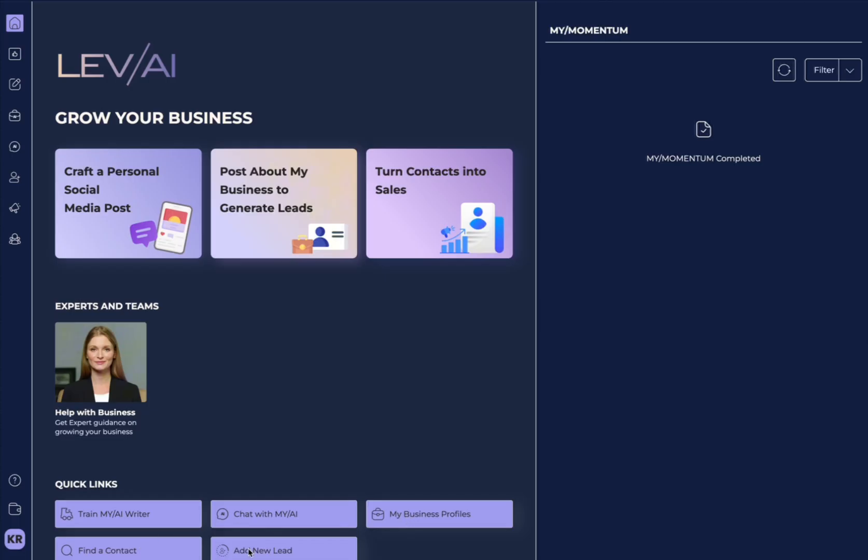
mouse_move(57, 51)
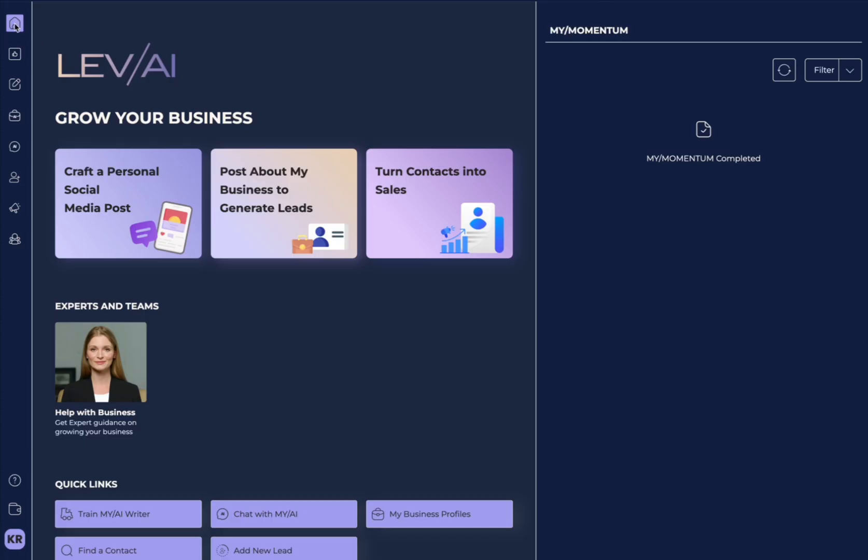
mouse_move(17, 26)
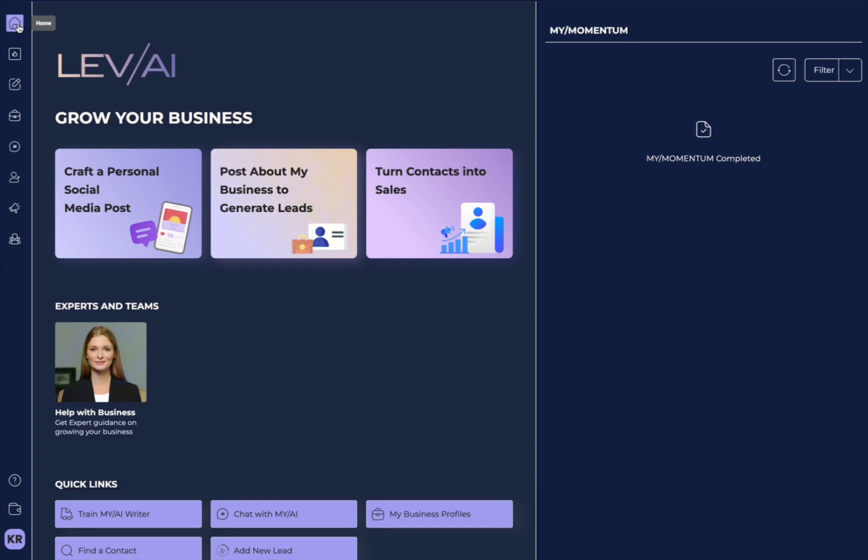
mouse_move(24, 219)
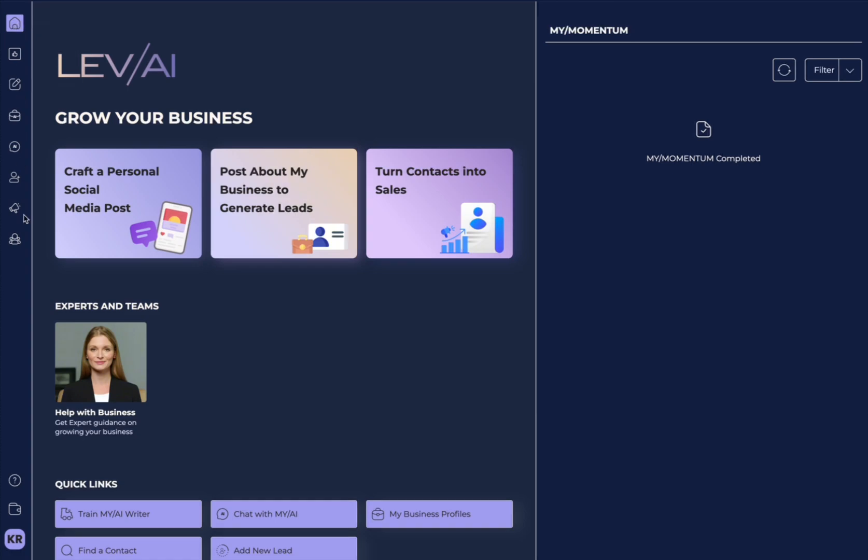
mouse_move(30, 49)
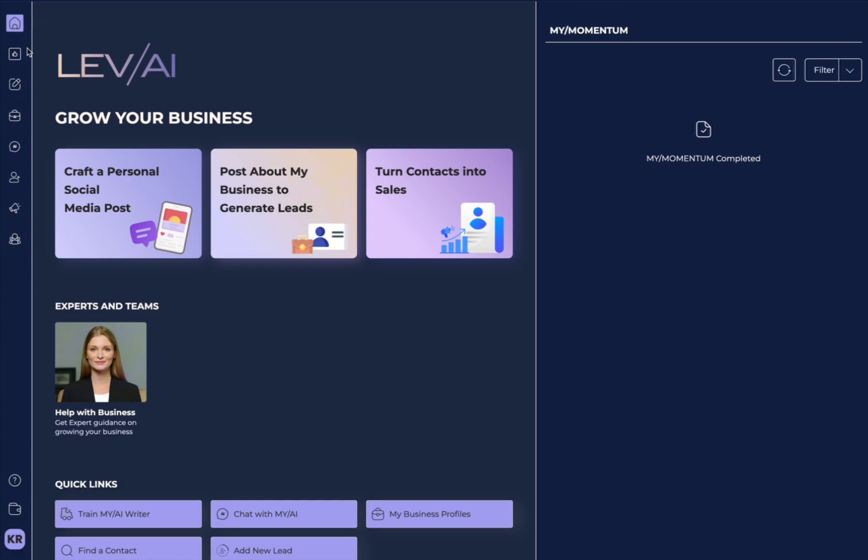
mouse_move(15, 52)
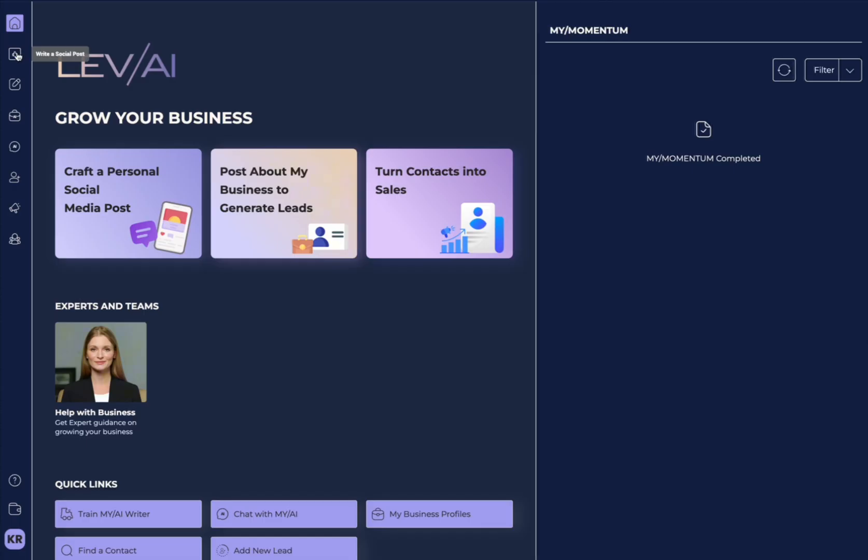
View the personal and Business Posts social writers, then go to Write a Message
left_click(14, 52)
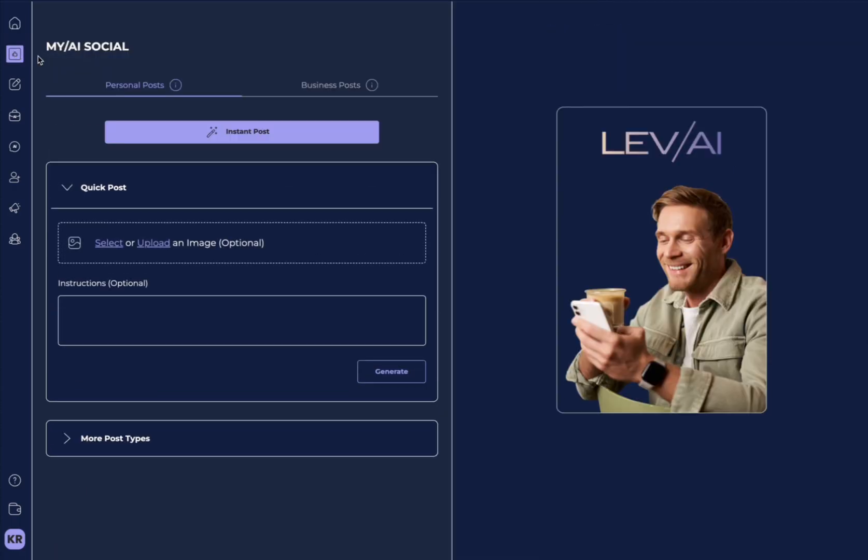
mouse_move(64, 86)
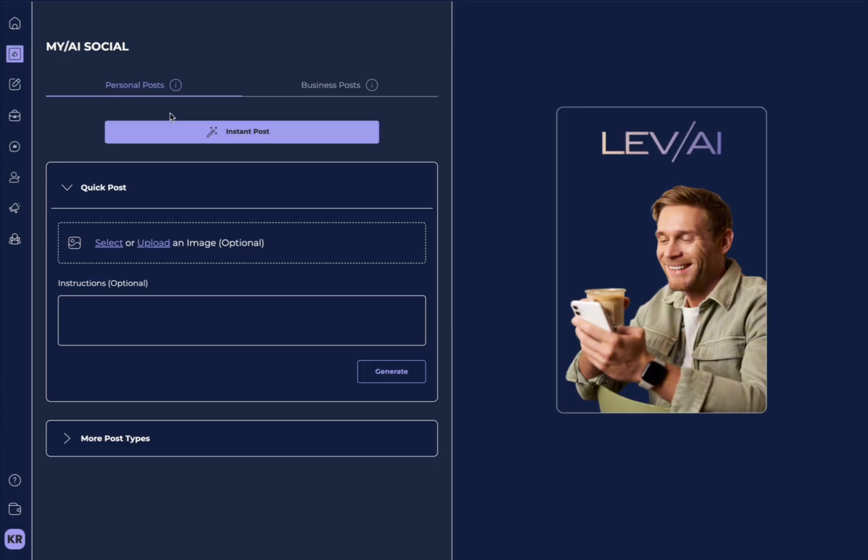
left_click(330, 85)
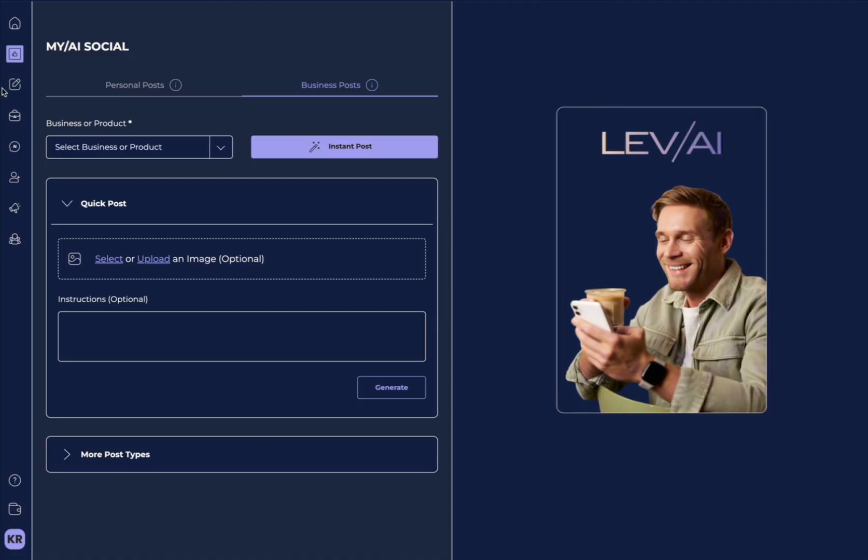
left_click(15, 83)
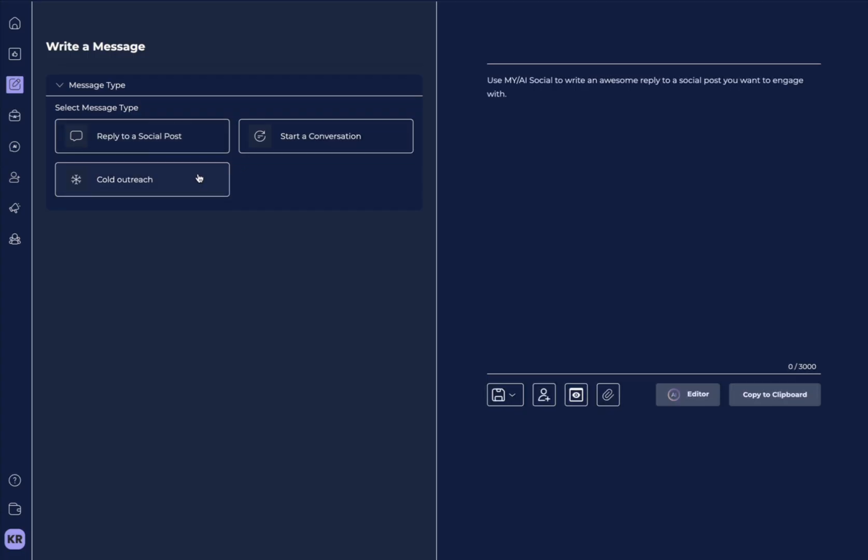
Change the message type from Reply to Cold outreach, then move on to TRAIN MY/AI
left_click(142, 136)
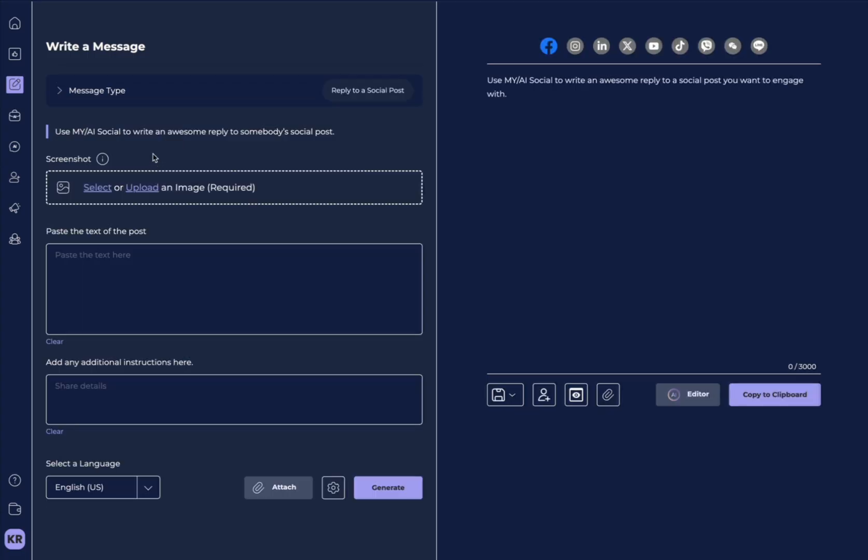
mouse_move(147, 191)
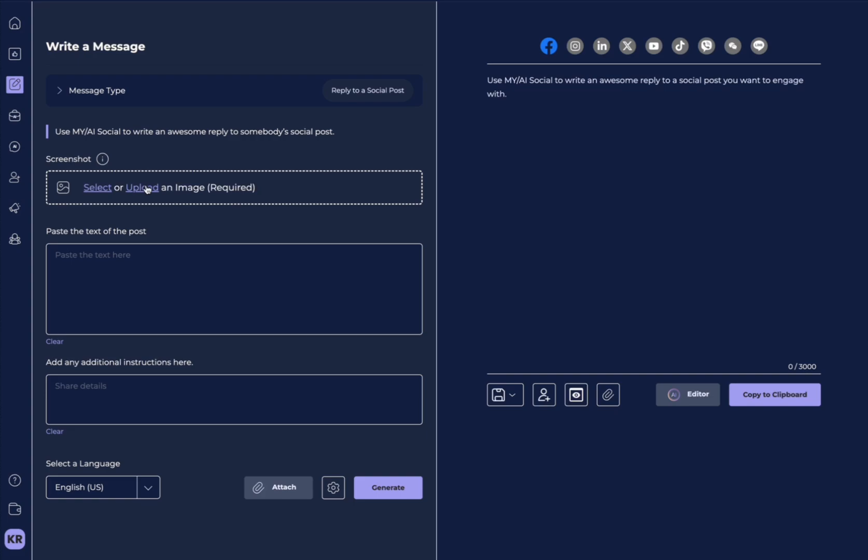
left_click(97, 90)
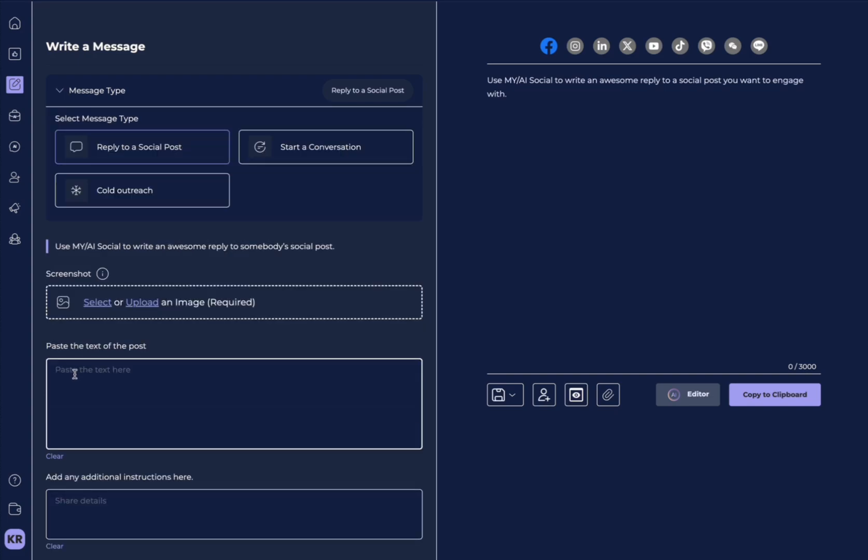
left_click(326, 146)
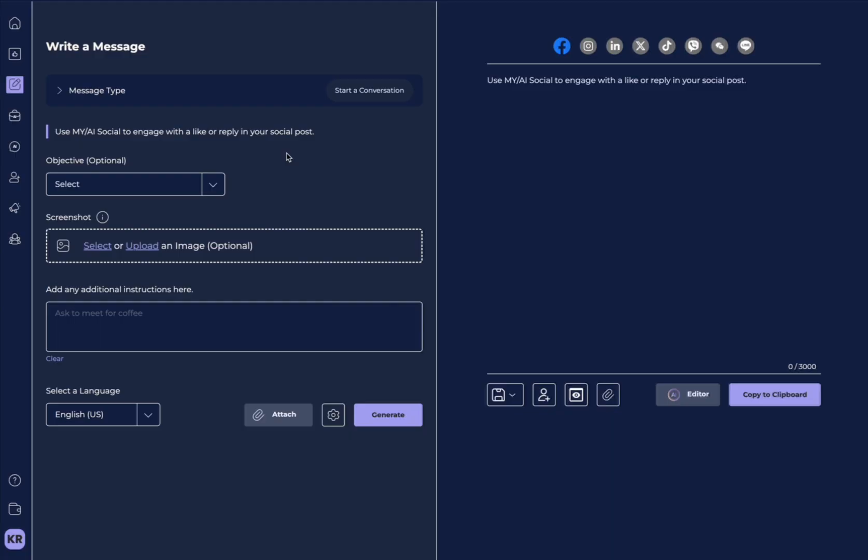
mouse_move(90, 109)
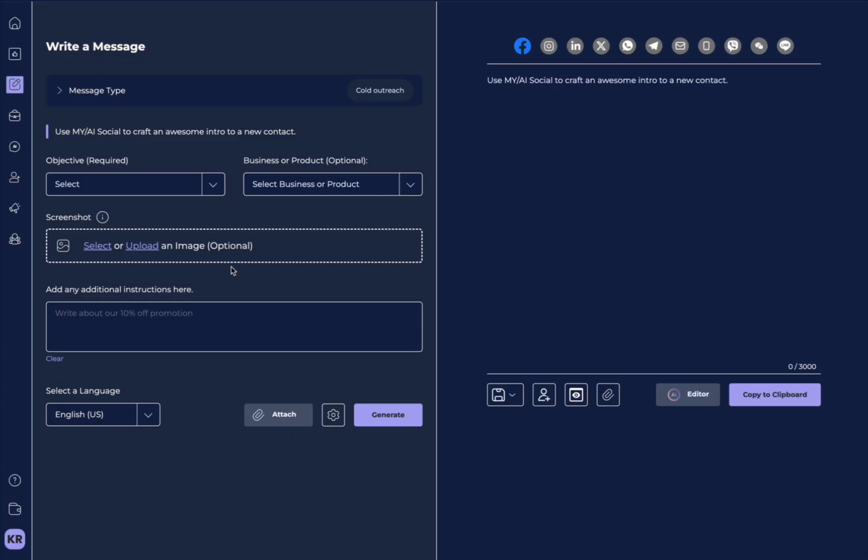
mouse_move(62, 112)
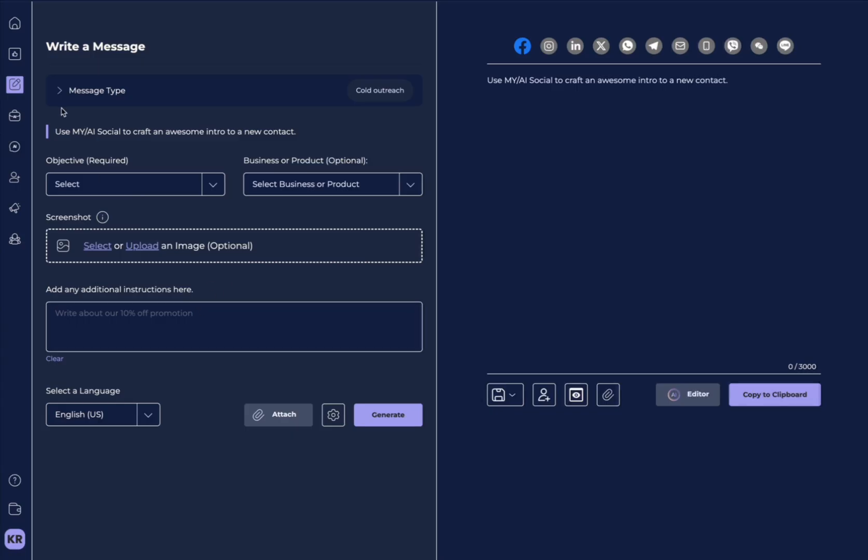
left_click(15, 116)
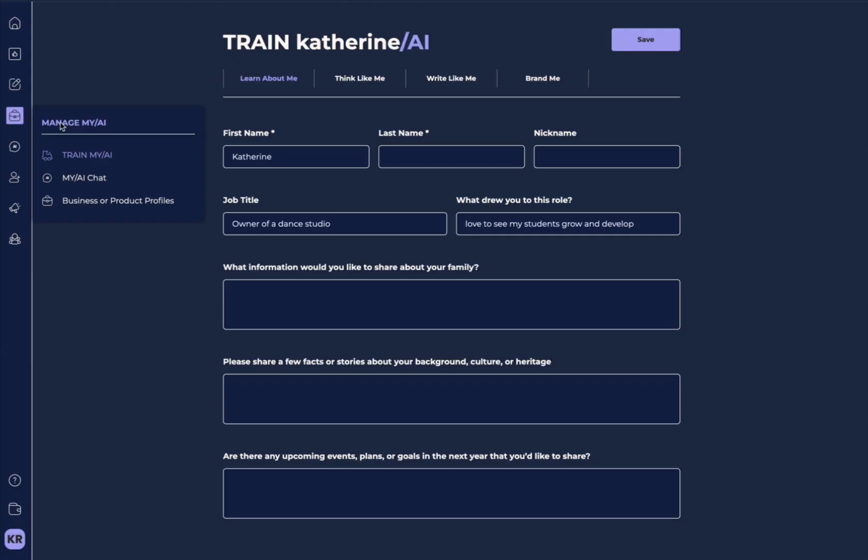
mouse_move(146, 145)
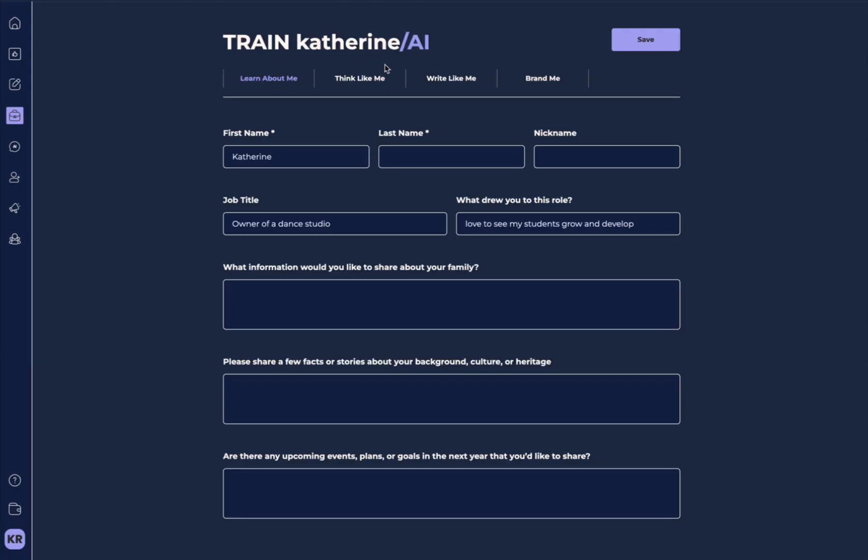
mouse_move(352, 84)
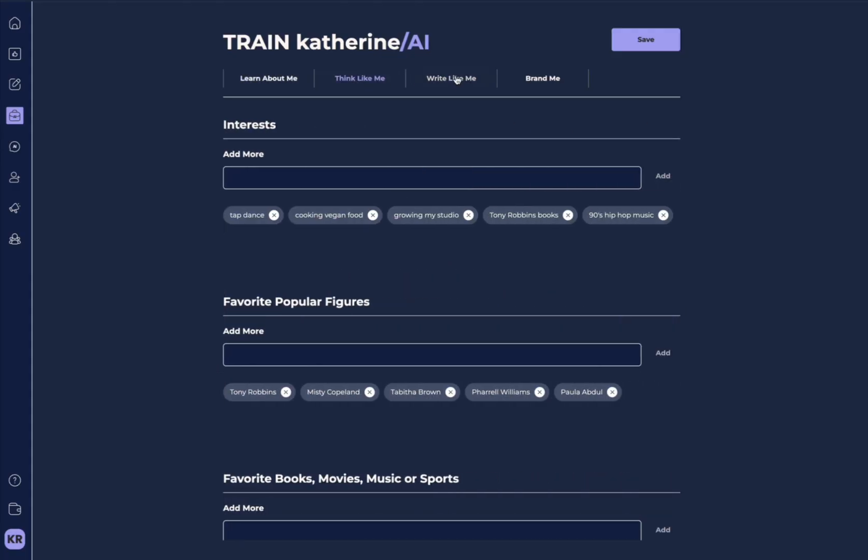
Browse the Write Like Me and Brand Me profile tabs, then reach katherineAI Chat
left_click(451, 79)
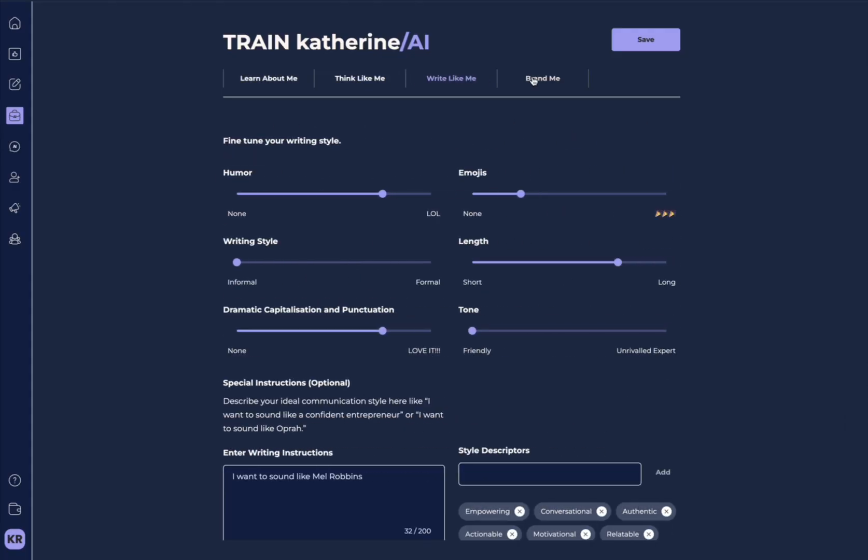
left_click(542, 78)
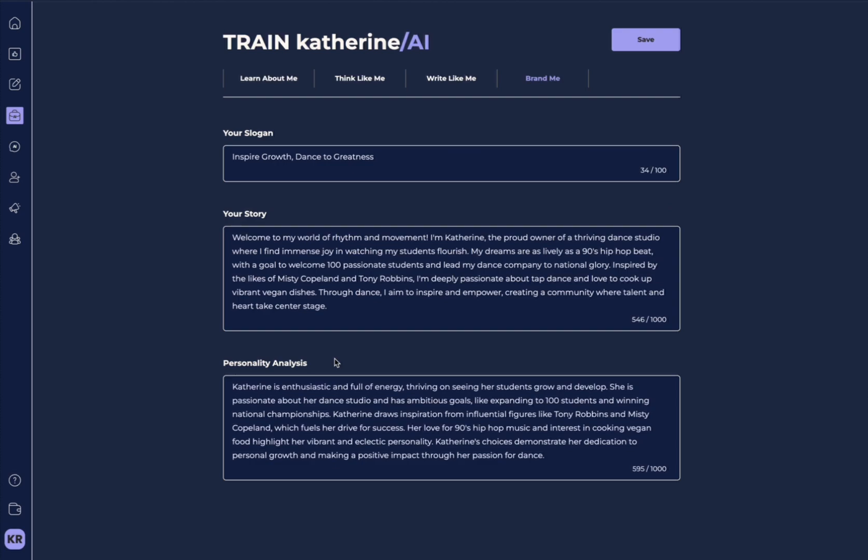
mouse_move(570, 132)
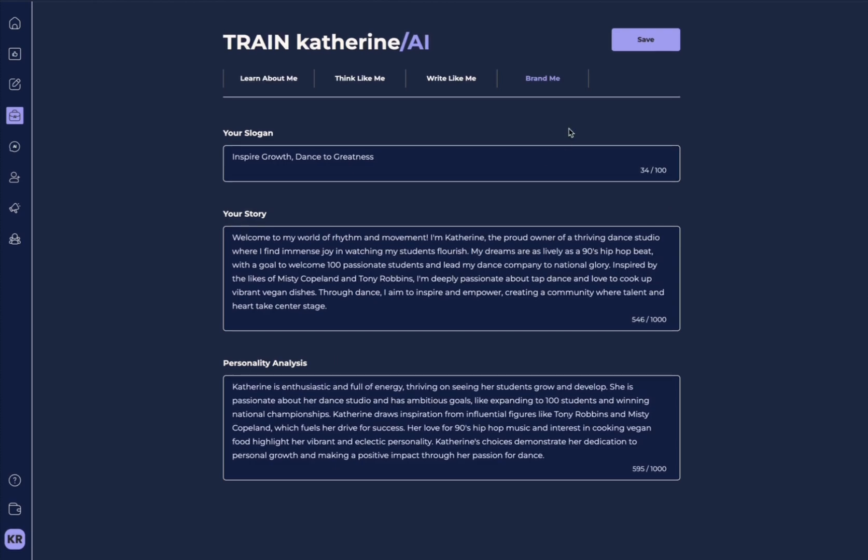
left_click(15, 115)
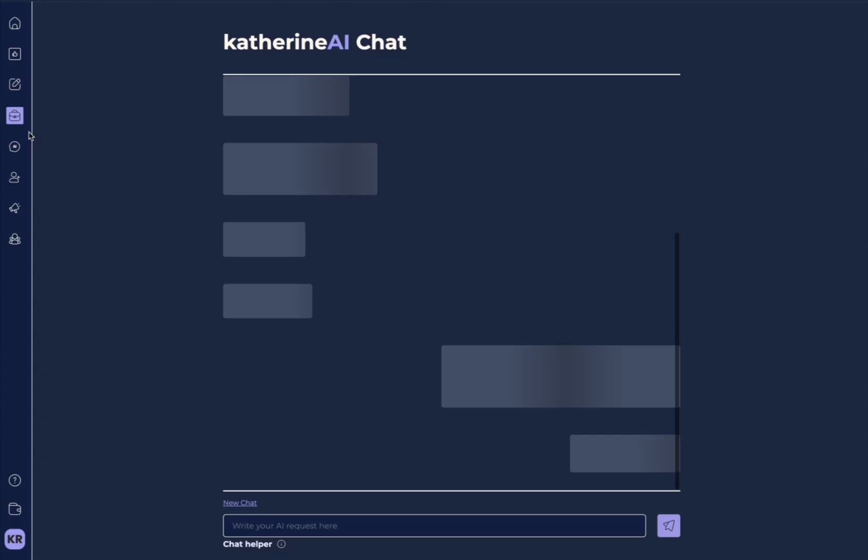
Go to Business or Product Profiles from the Manage MY/AI menu
left_click(15, 115)
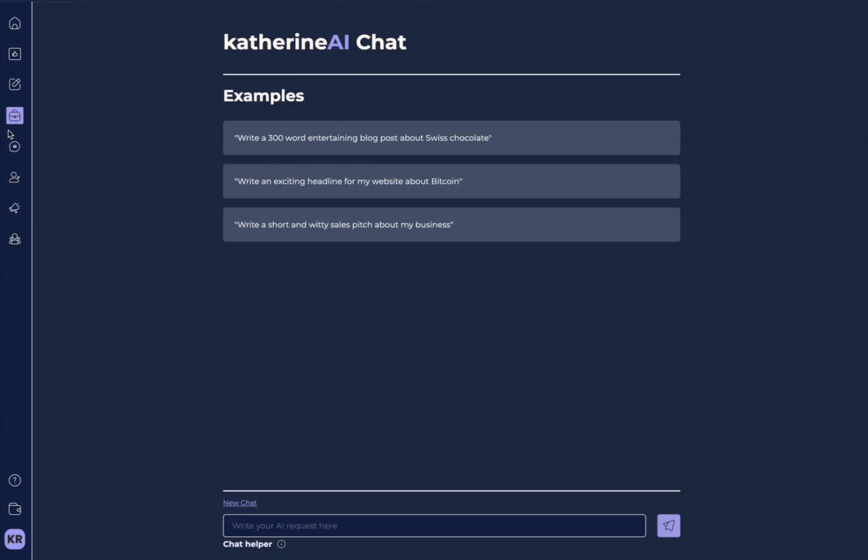
left_click(15, 115)
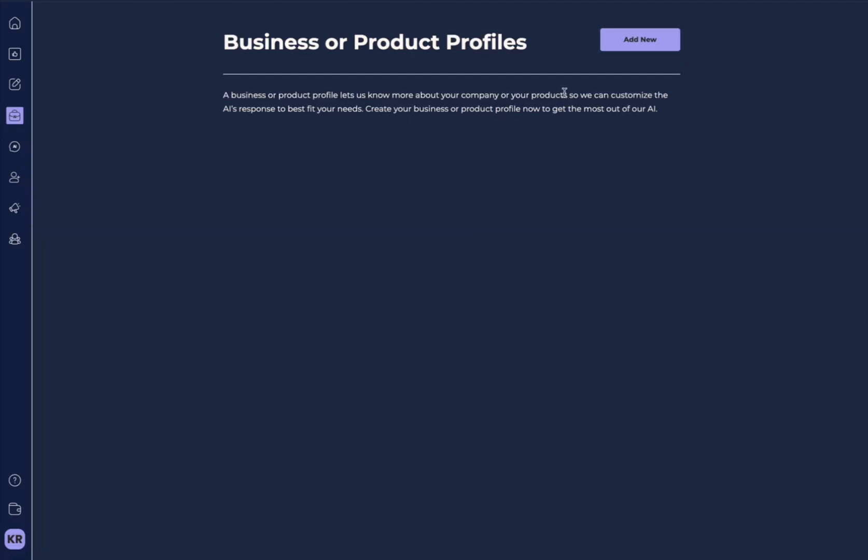
Visit the Help with Business expert chat, then the Help Me Reply assistant
left_click(14, 148)
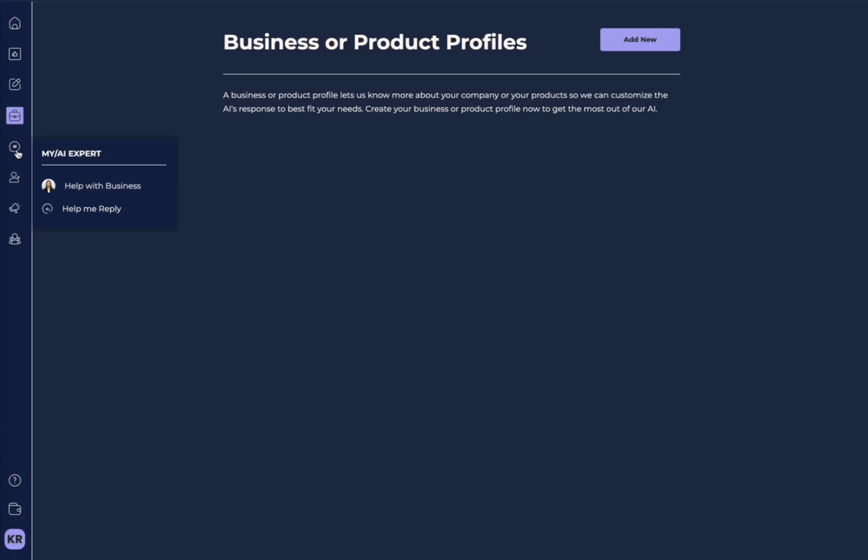
left_click(102, 185)
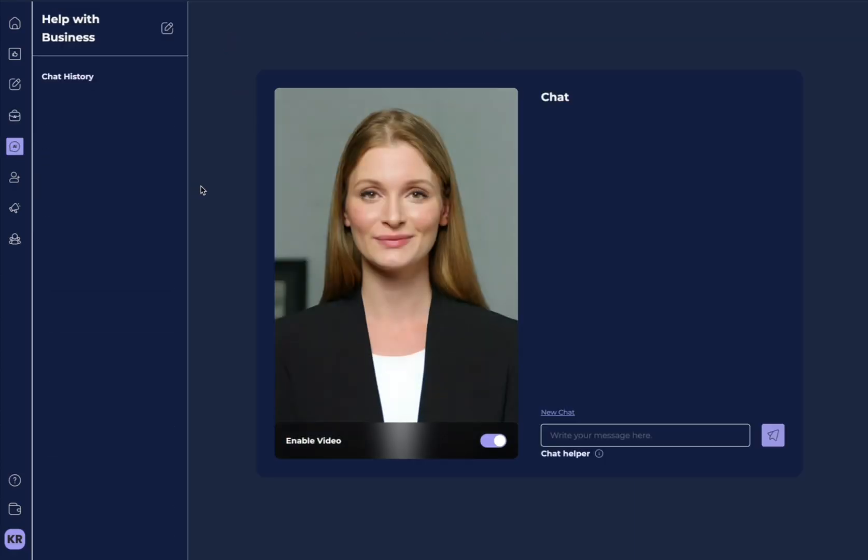
mouse_move(404, 310)
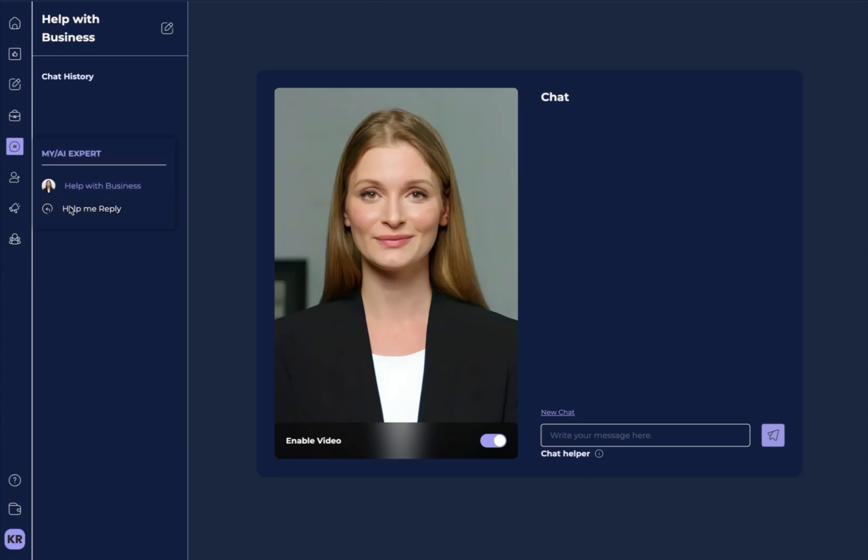
left_click(91, 209)
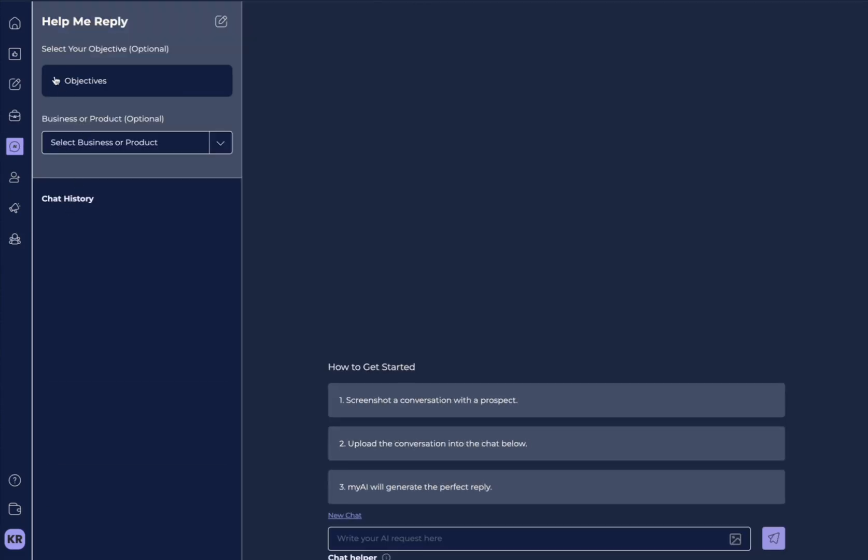
Expand the Help Me Reply objectives list, then go to MY/NETWORK My Contacts
left_click(136, 80)
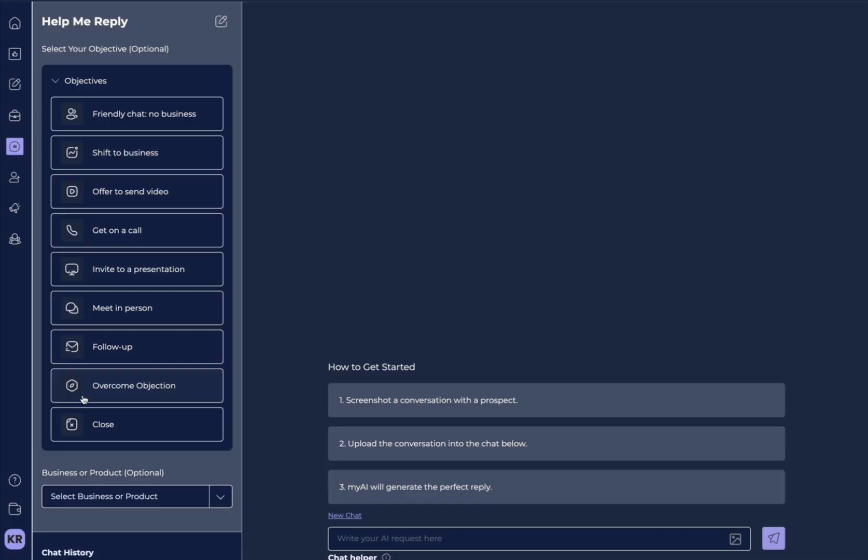
mouse_move(269, 499)
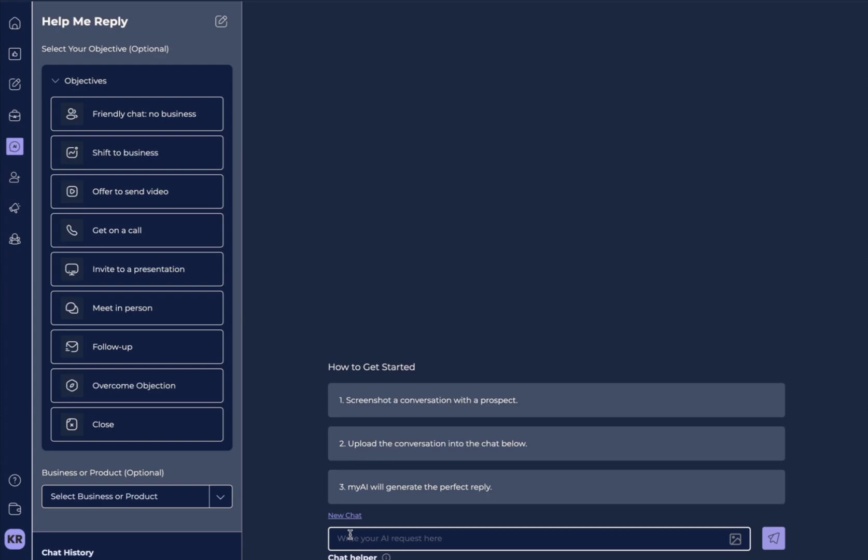
left_click(15, 178)
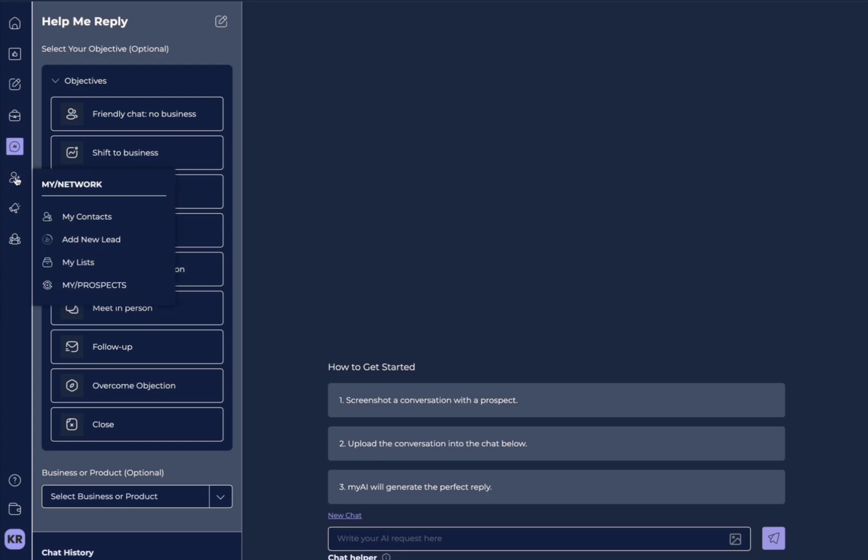
left_click(86, 216)
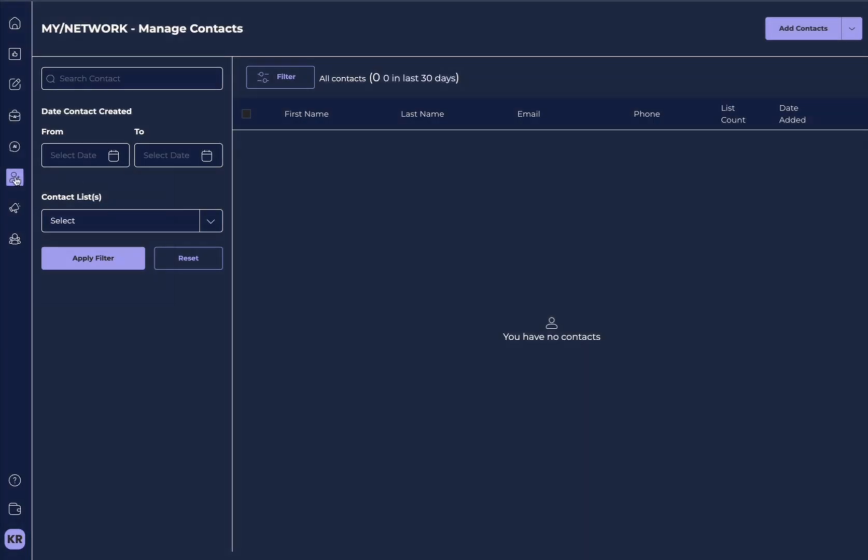
left_click(15, 175)
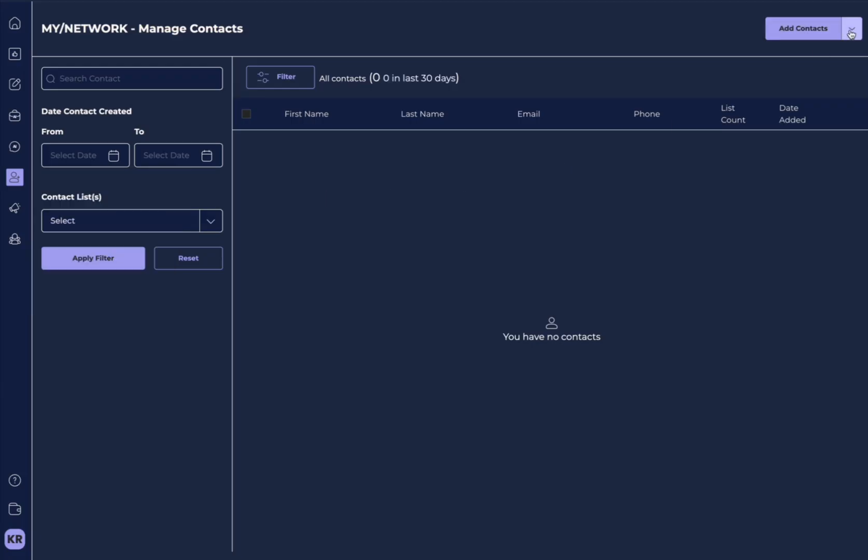
left_click(851, 29)
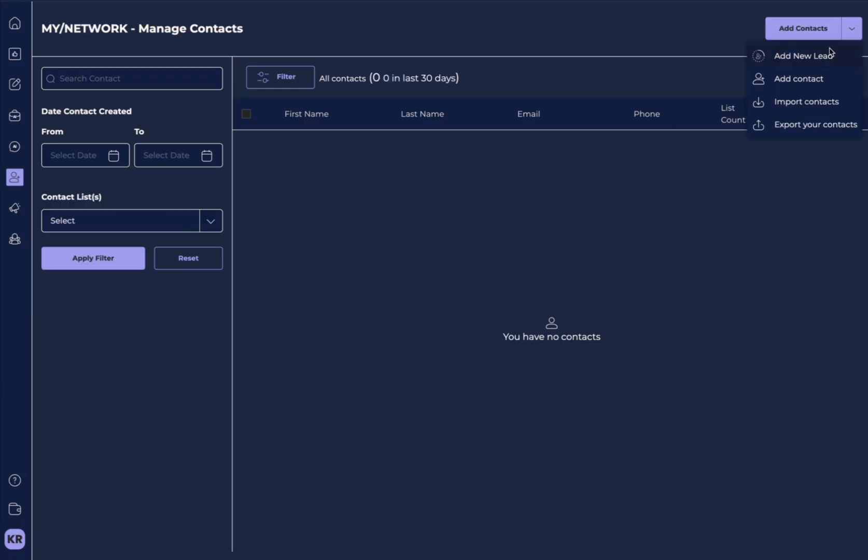
left_click(15, 177)
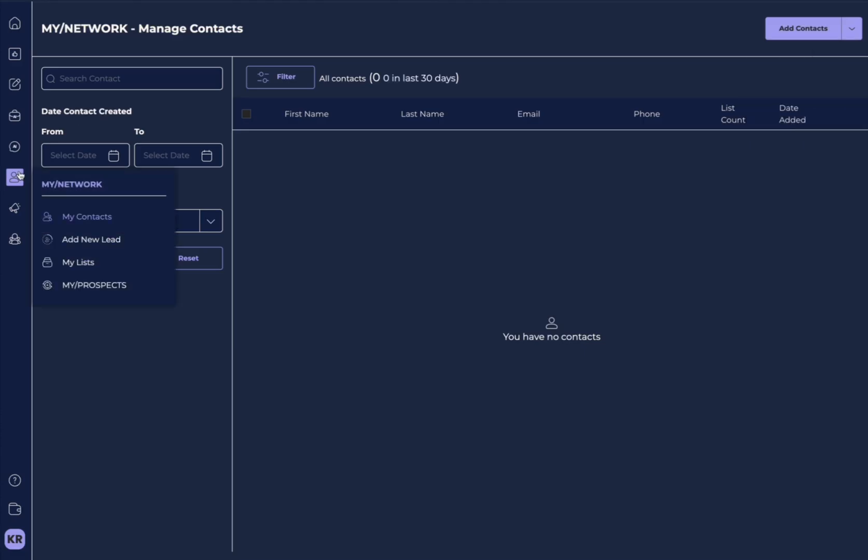
left_click(91, 239)
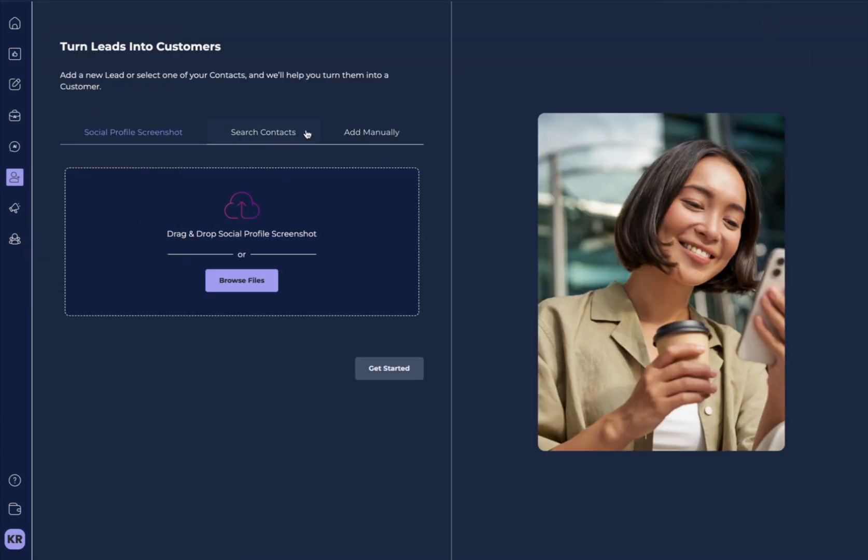
left_click(15, 175)
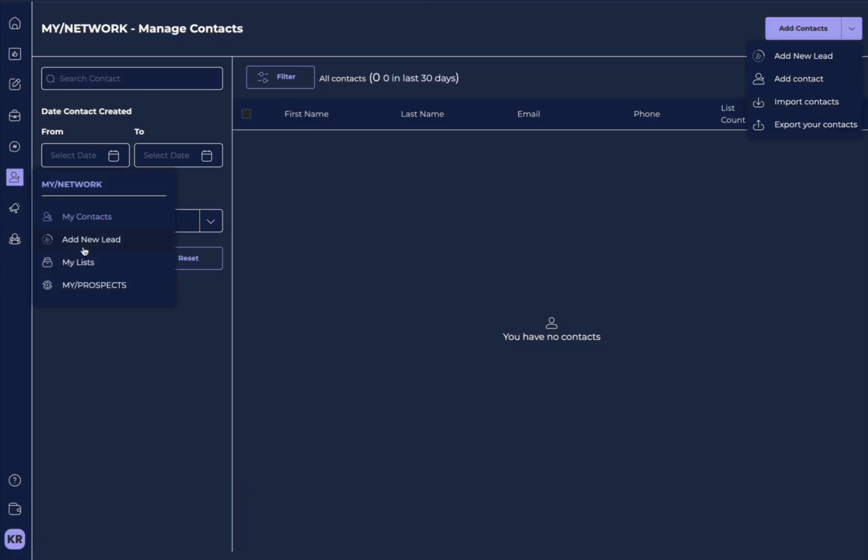
mouse_move(87, 265)
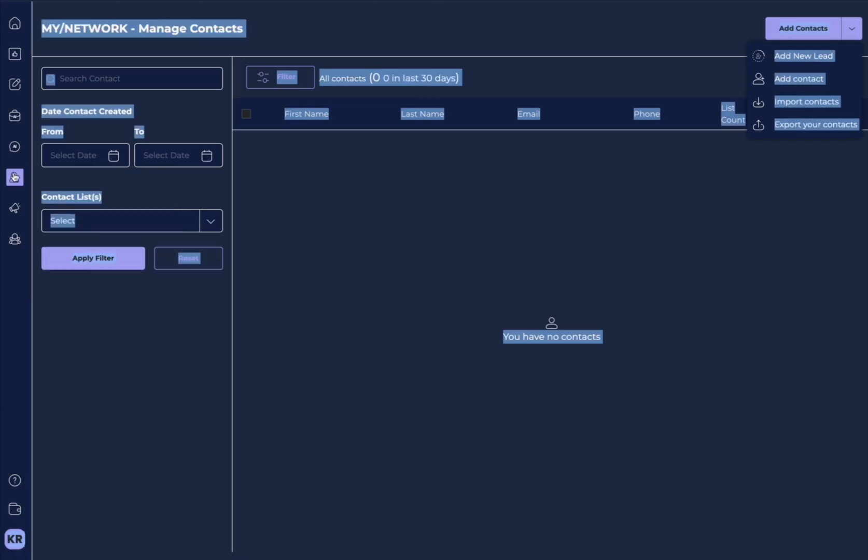
View My Lists and reopen the MY/NETWORK section menu
left_click(15, 177)
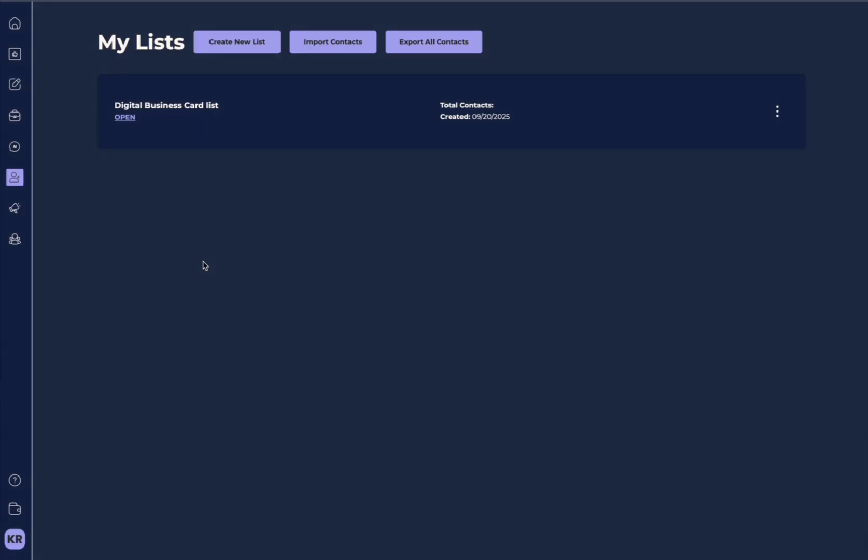
mouse_move(130, 155)
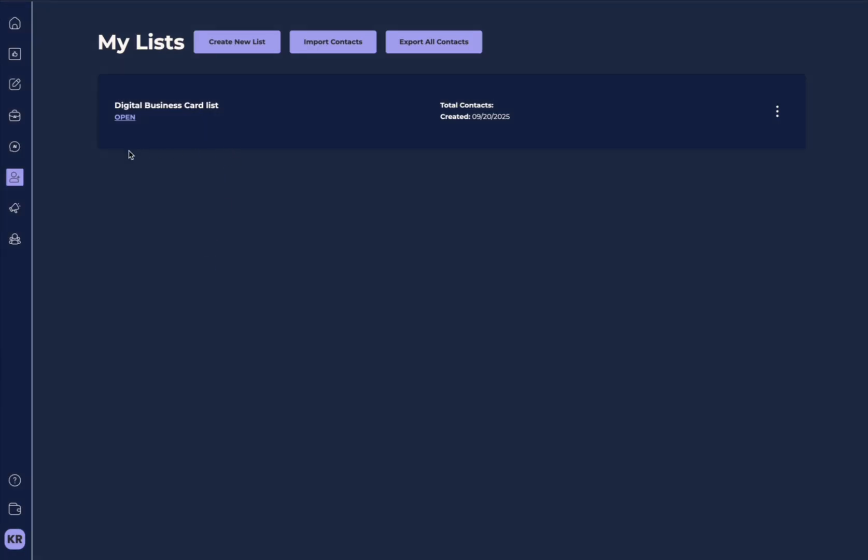
mouse_move(20, 190)
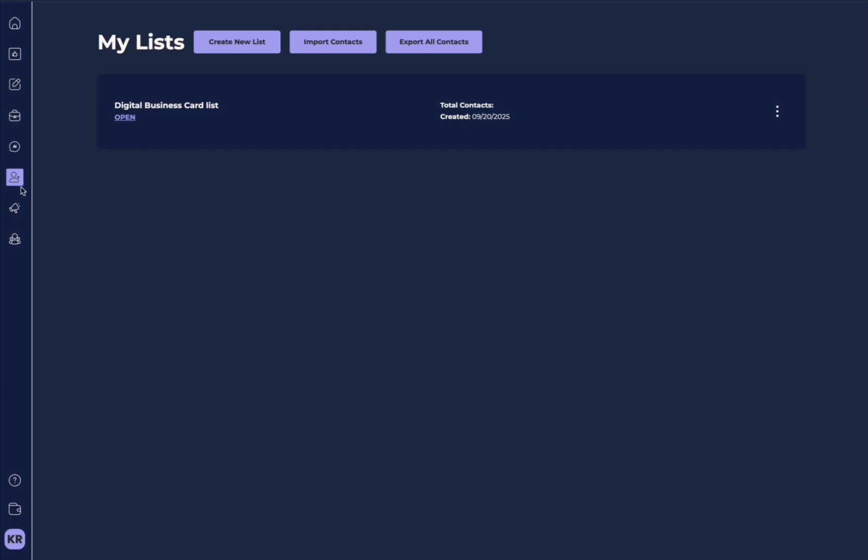
left_click(15, 177)
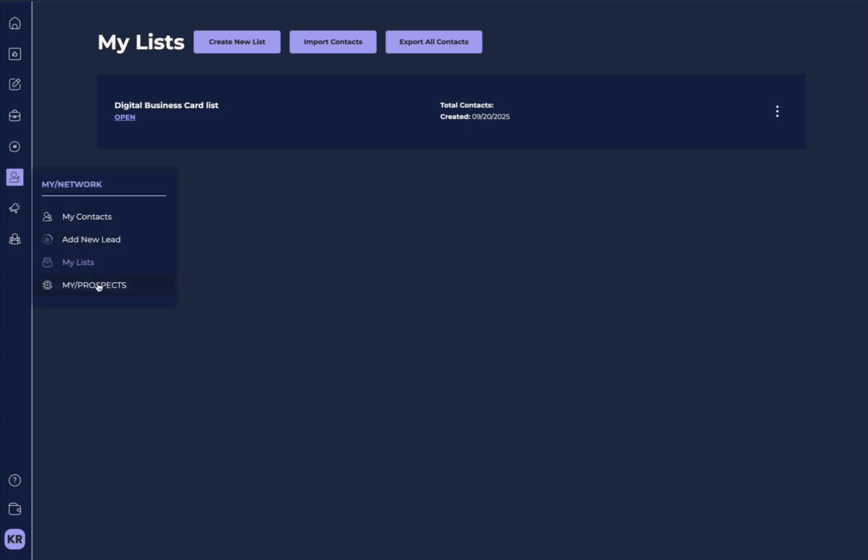
Go to the MY/PROSPECTS prospect targeting page
left_click(94, 285)
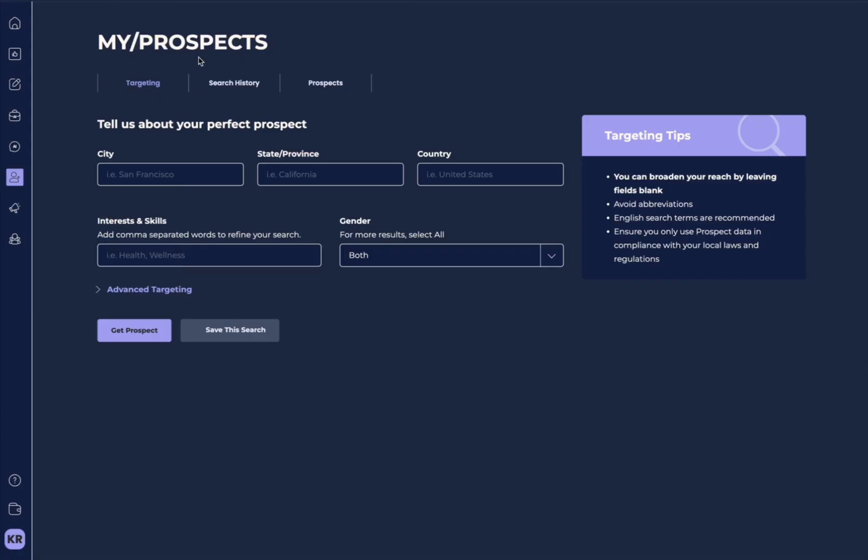
mouse_move(56, 352)
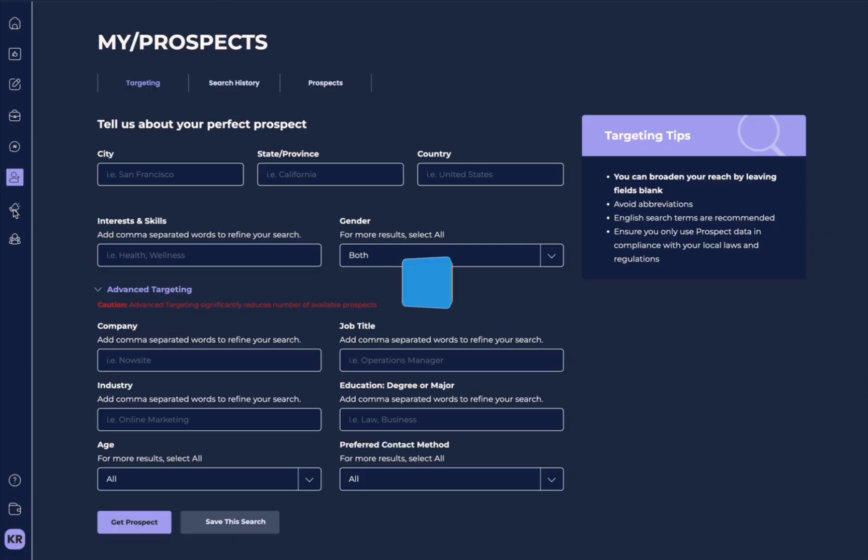
View Websites, preview and cancel the Add New website form, then visit MY/TEAM(S)
left_click(15, 209)
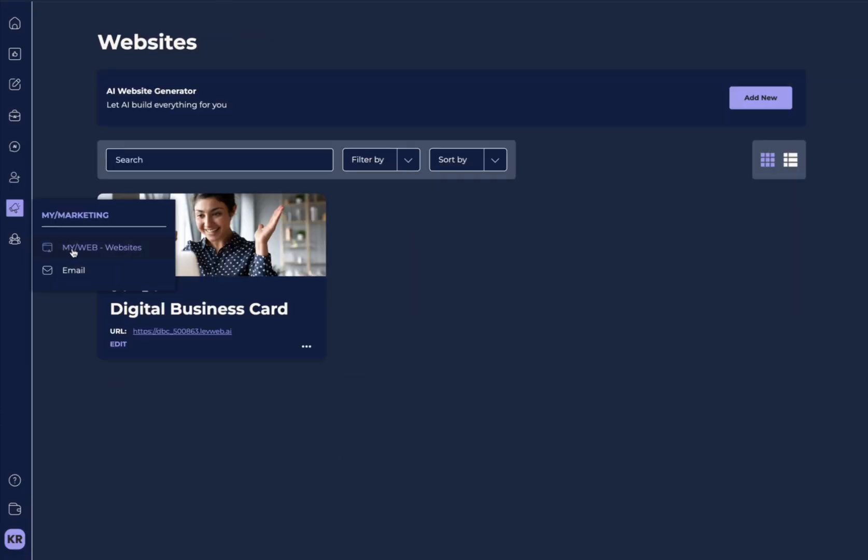
mouse_move(71, 277)
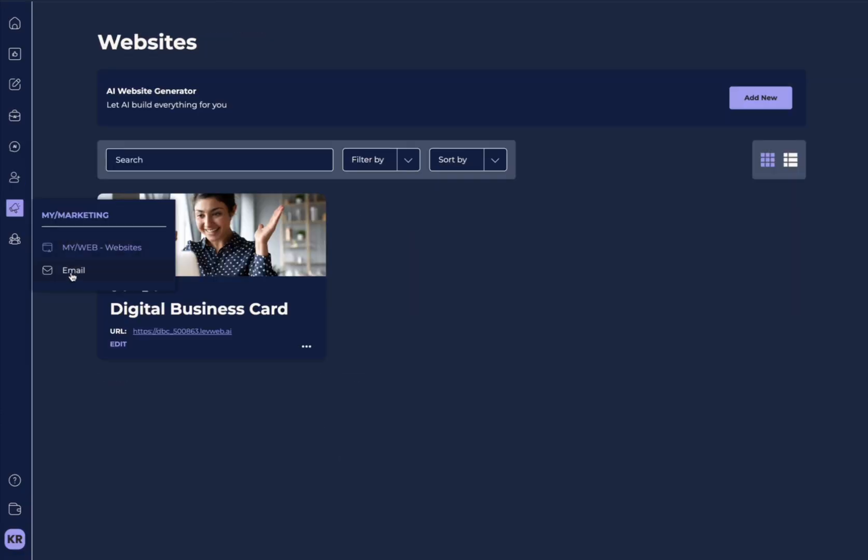
mouse_move(83, 251)
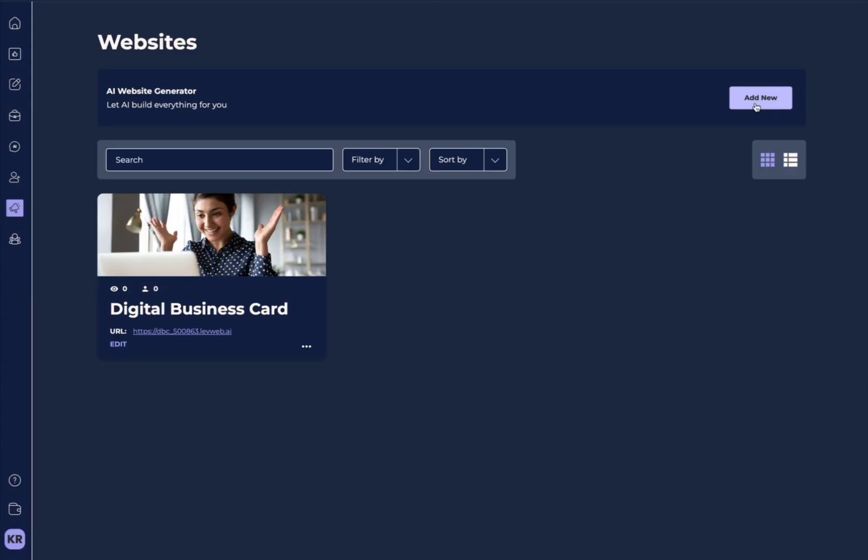
left_click(761, 98)
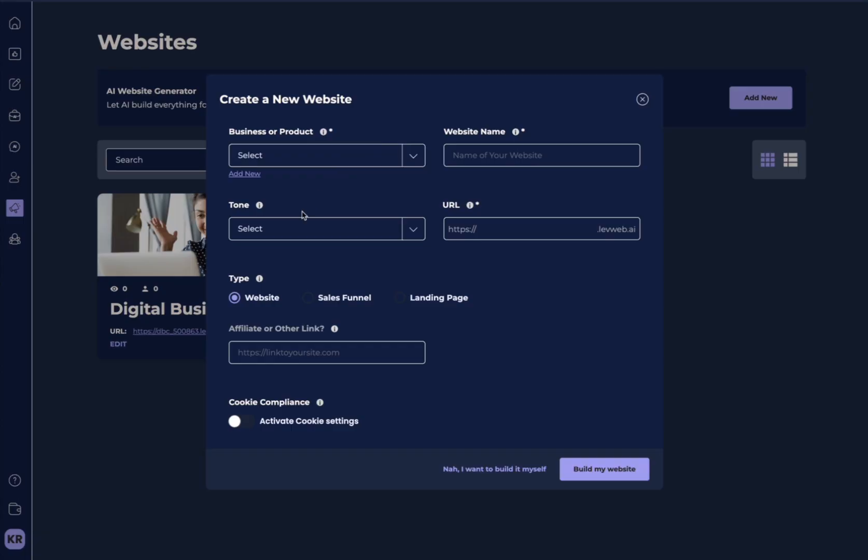
mouse_move(419, 359)
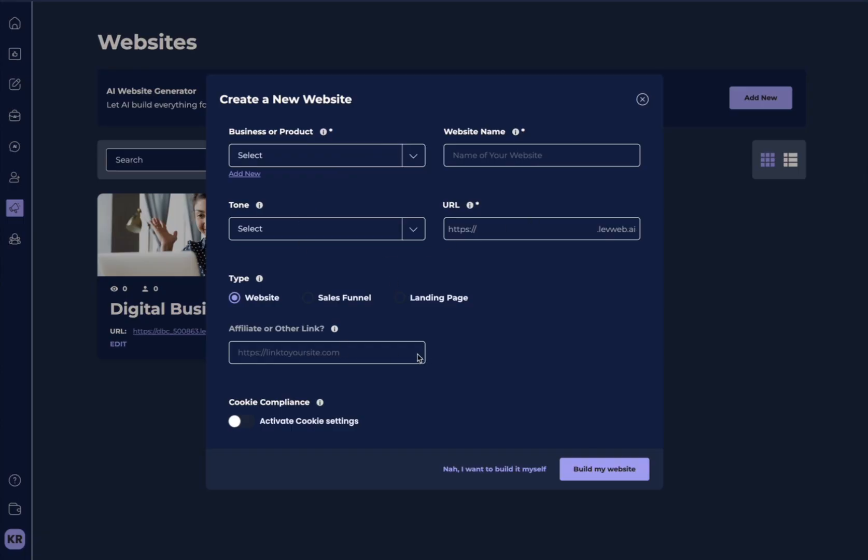
left_click(642, 99)
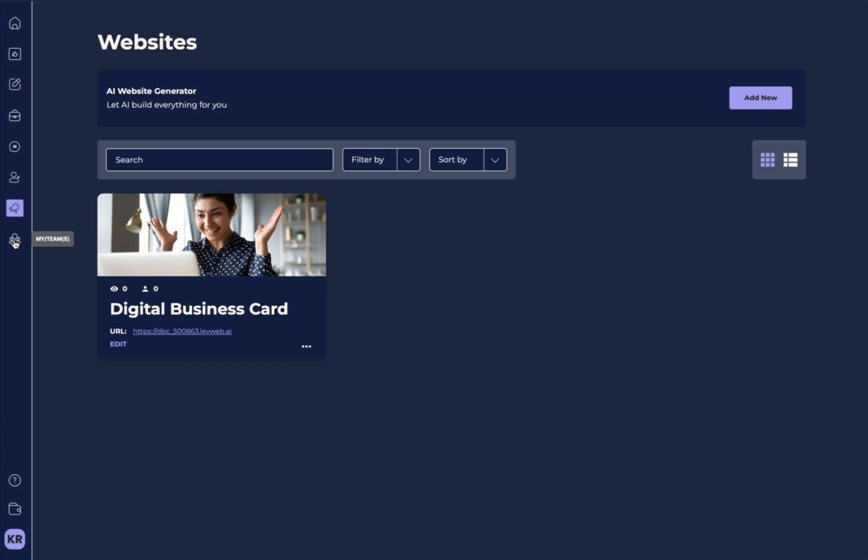
left_click(14, 239)
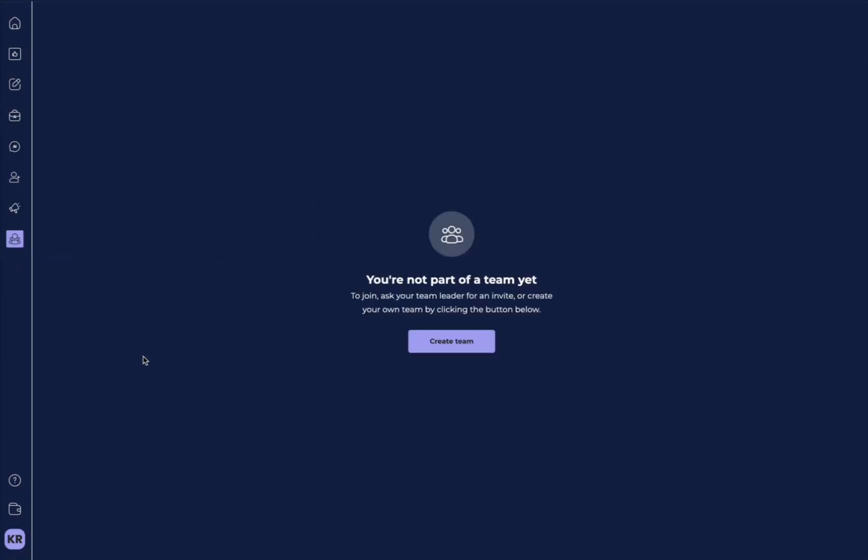
mouse_move(14, 481)
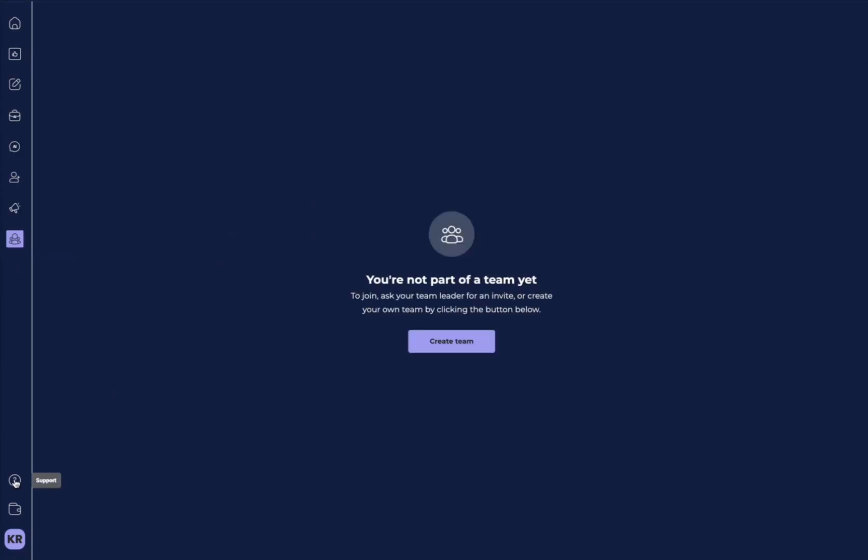
left_click(14, 482)
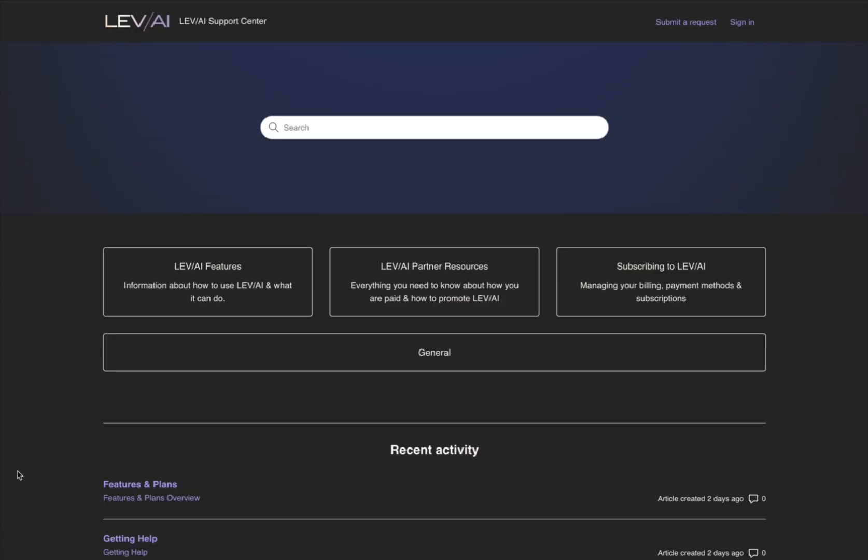
scroll("down", 3)
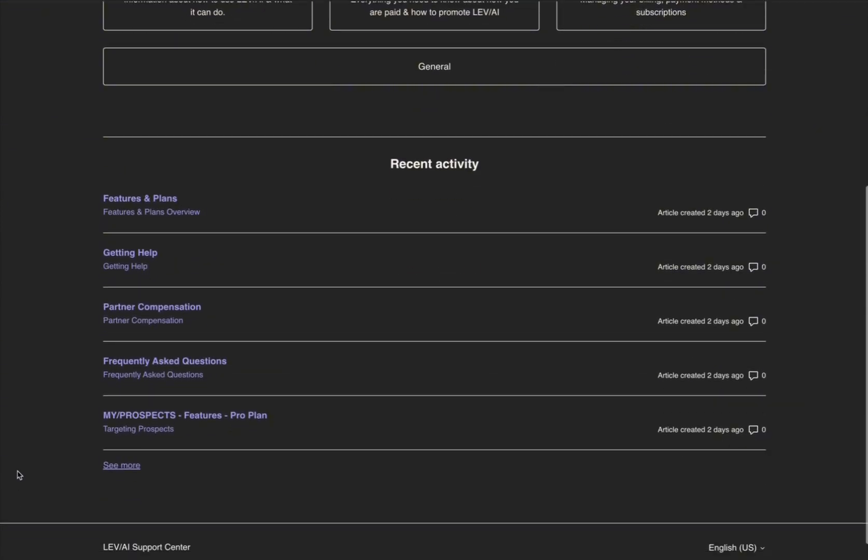
scroll("up", 3)
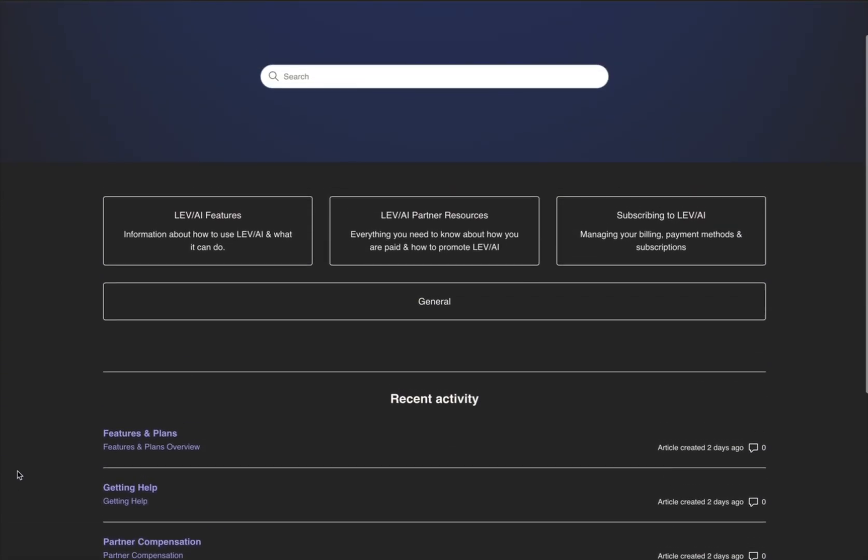
mouse_move(291, 235)
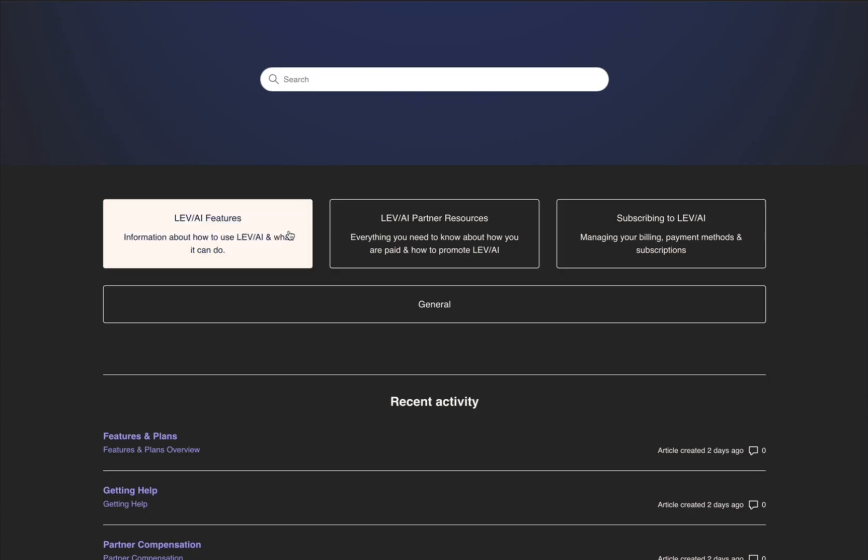
mouse_move(564, 299)
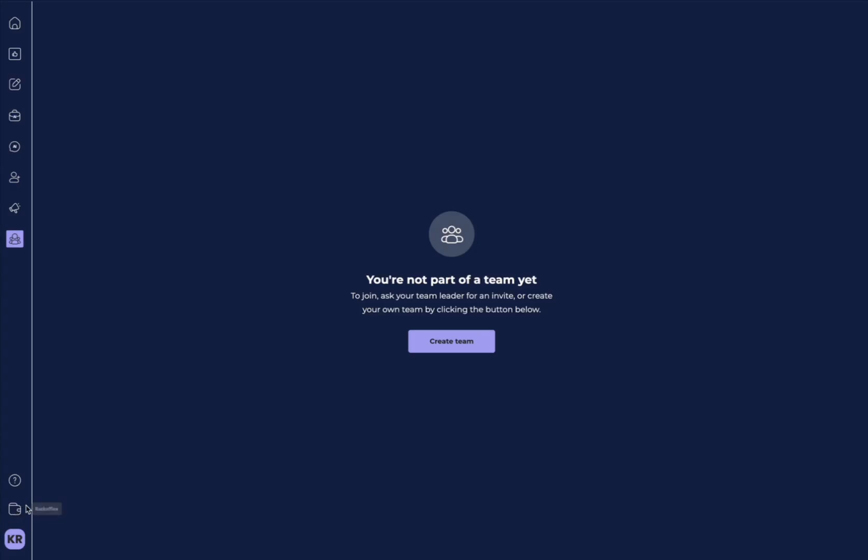
View Connections and Notification Settings from the KR avatar menu, then return Home
left_click(13, 539)
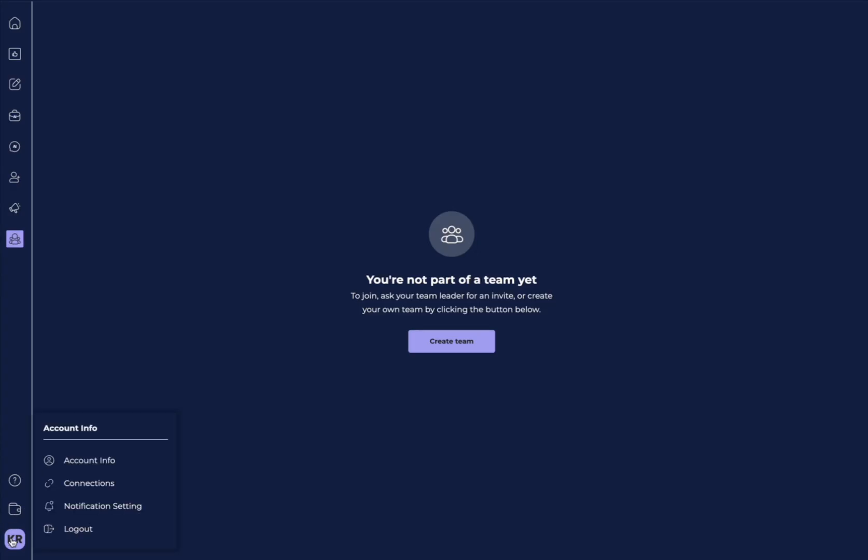
mouse_move(105, 467)
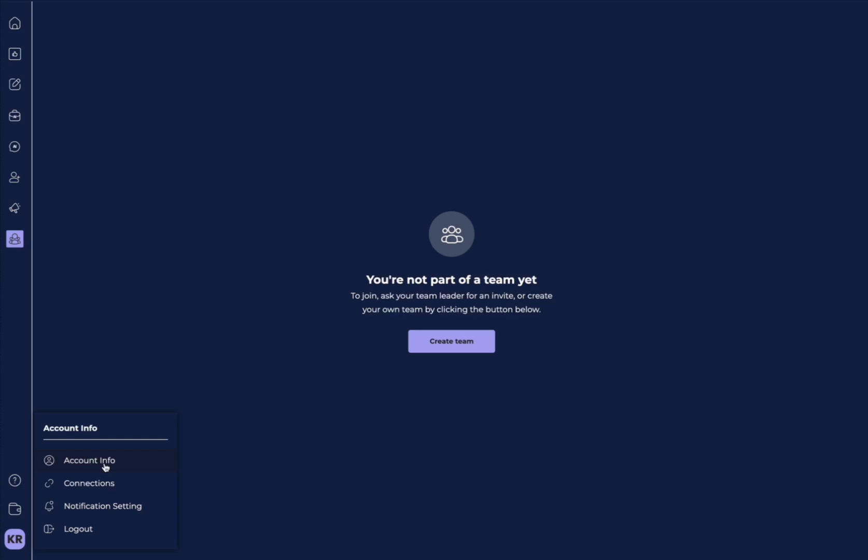
mouse_move(109, 462)
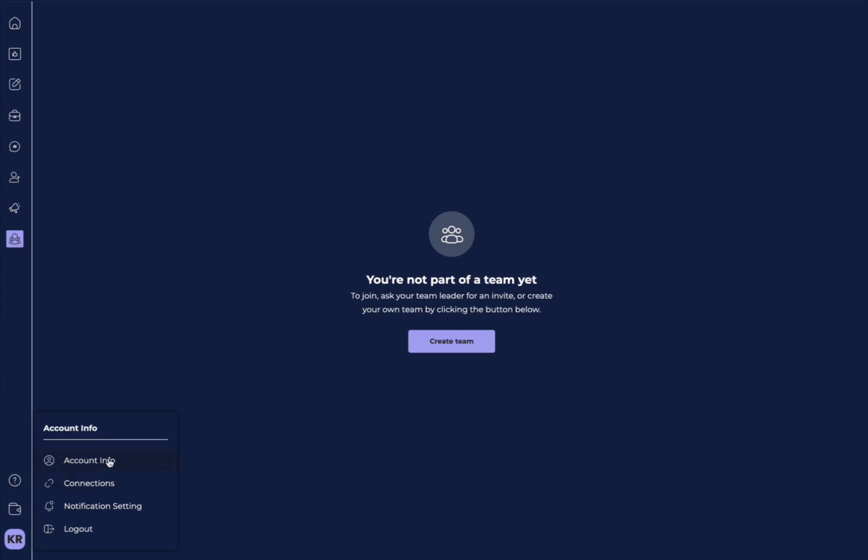
left_click(89, 483)
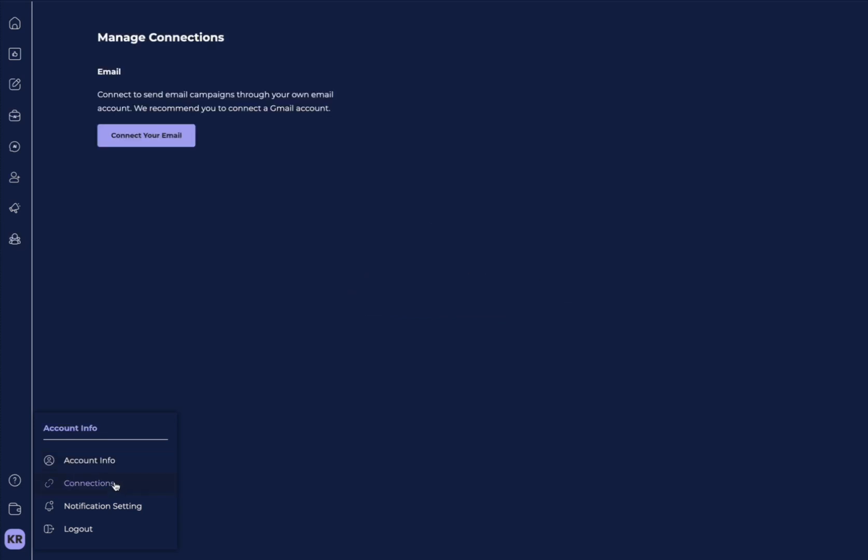
mouse_move(108, 511)
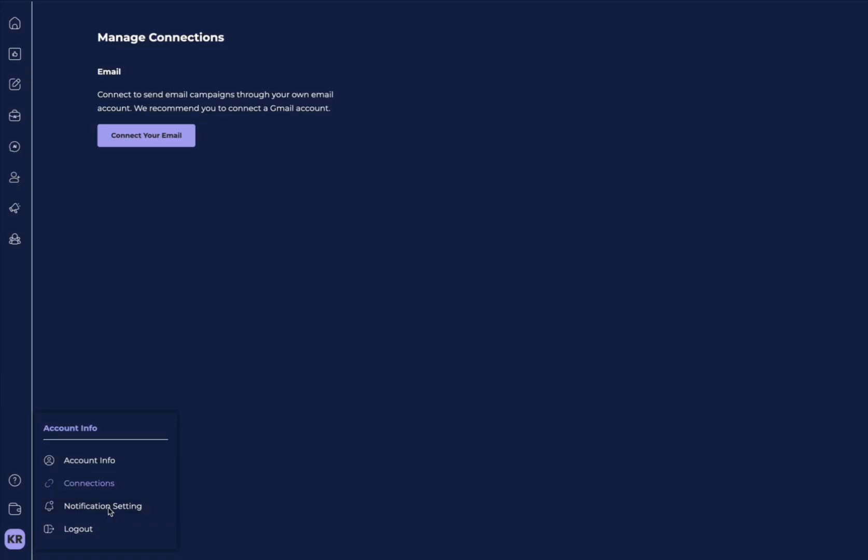
left_click(103, 506)
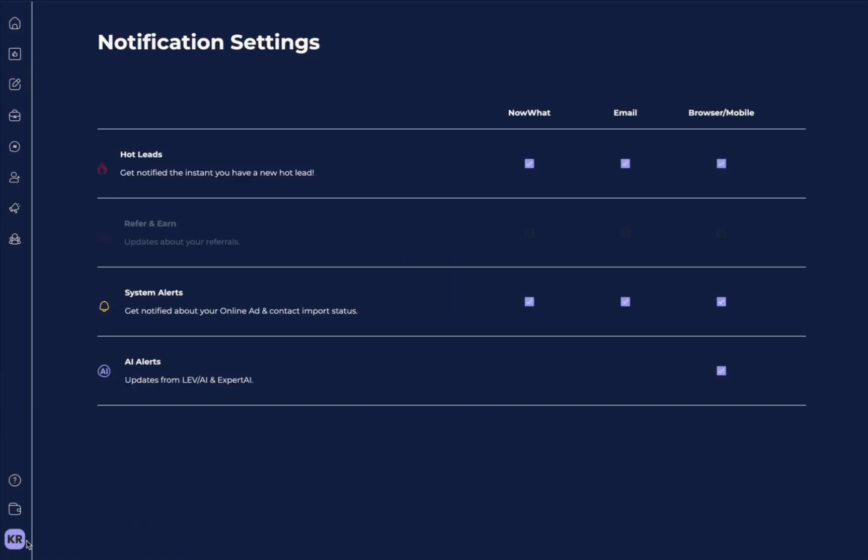
left_click(14, 537)
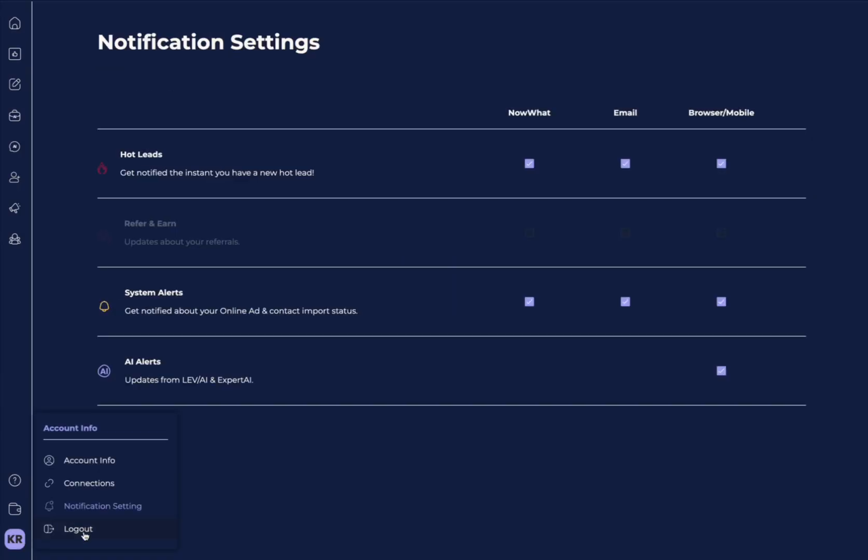
left_click(16, 22)
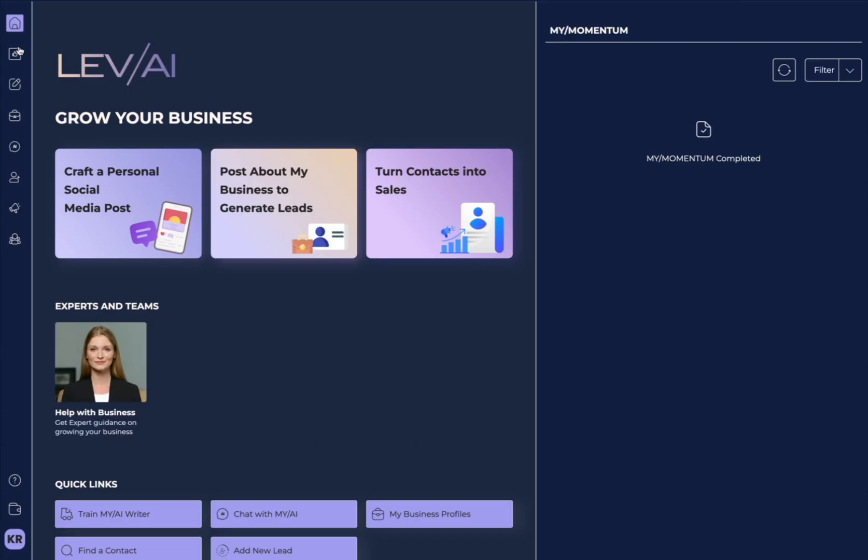
mouse_move(3, 373)
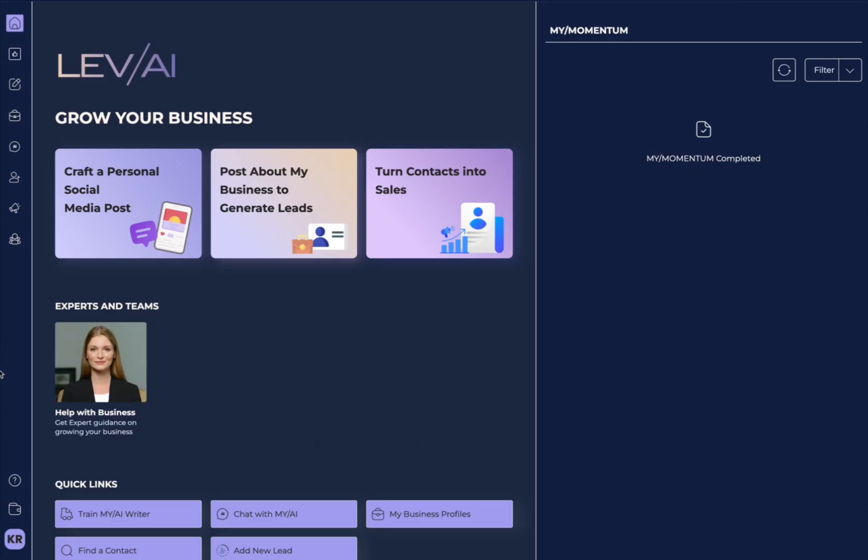